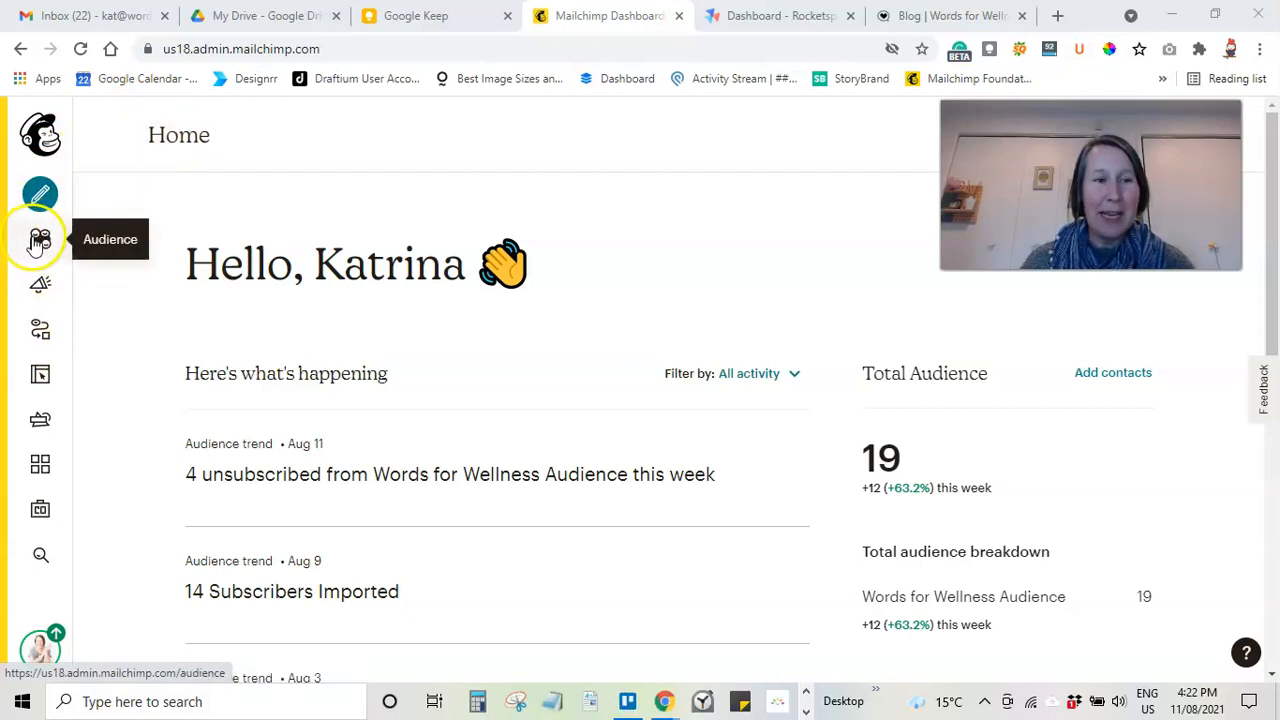
Step: Go to the Audience dashboard showing recent growth and tags for Words for Wellness
{"action": "left_click", "coordinate": [40, 238]}
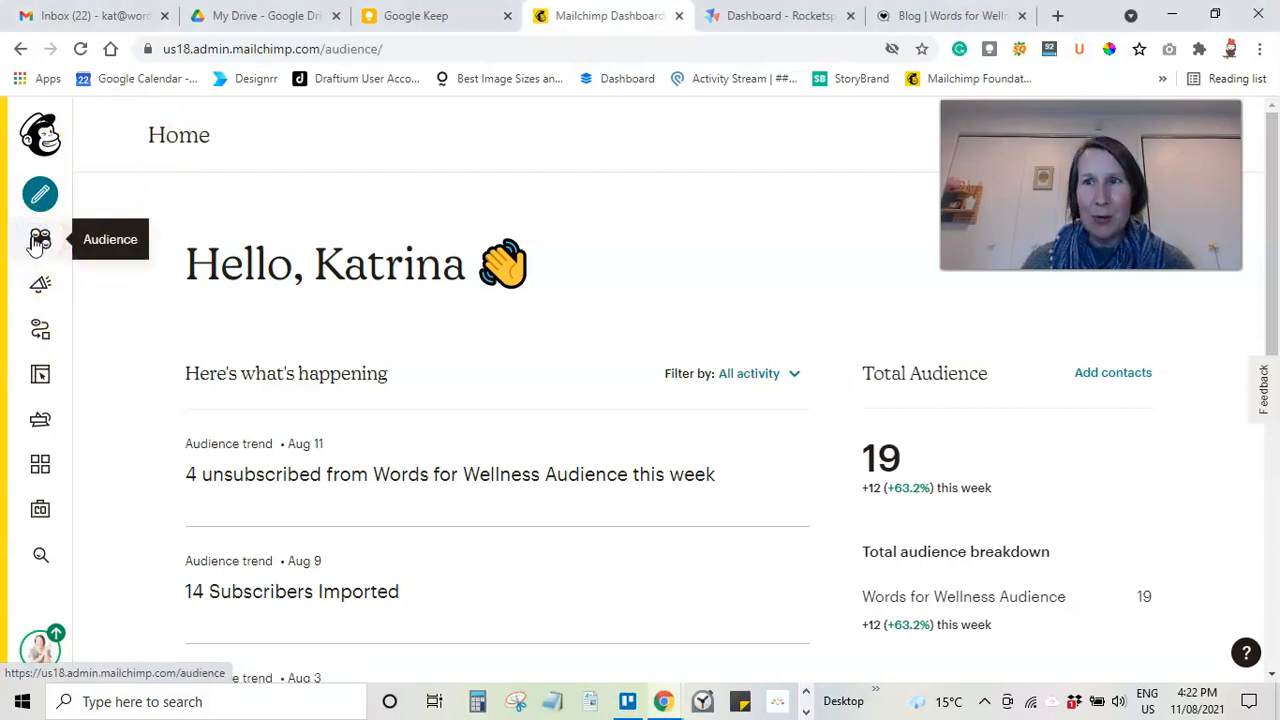
{"action": "left_click", "coordinate": [40, 238]}
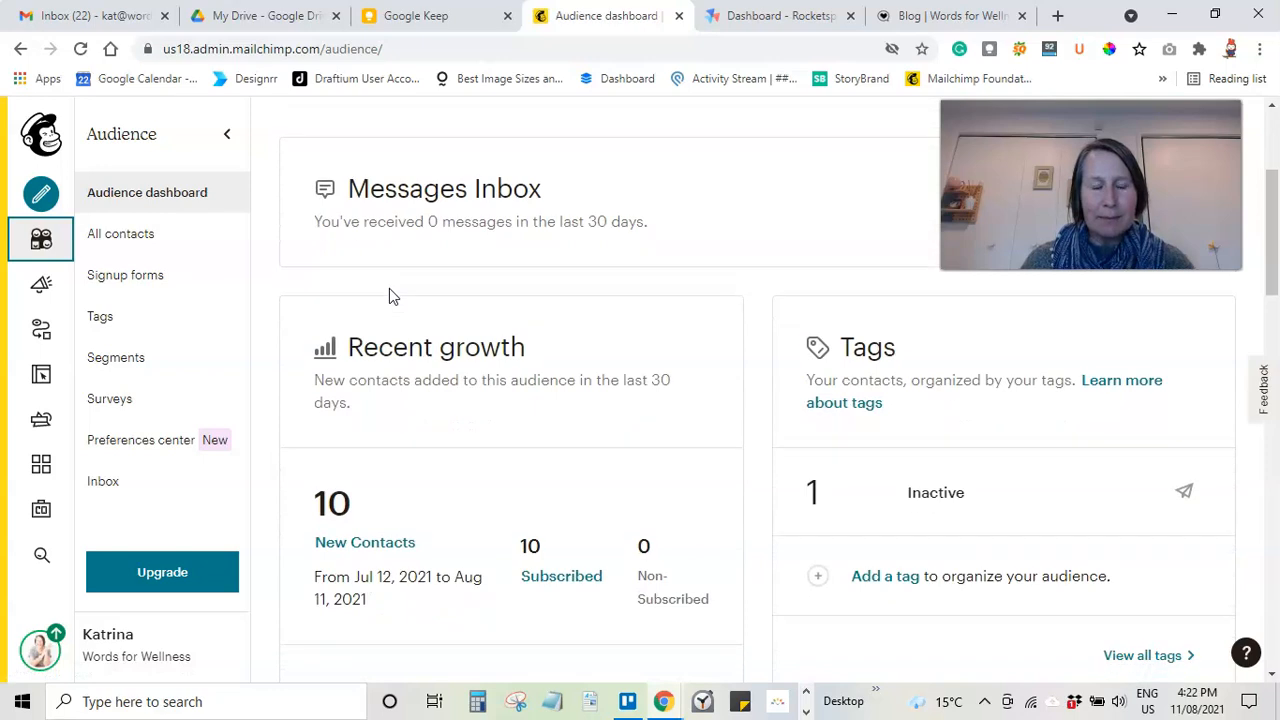
{"action": "scroll", "scroll_direction": "down", "scroll_amount": 3}
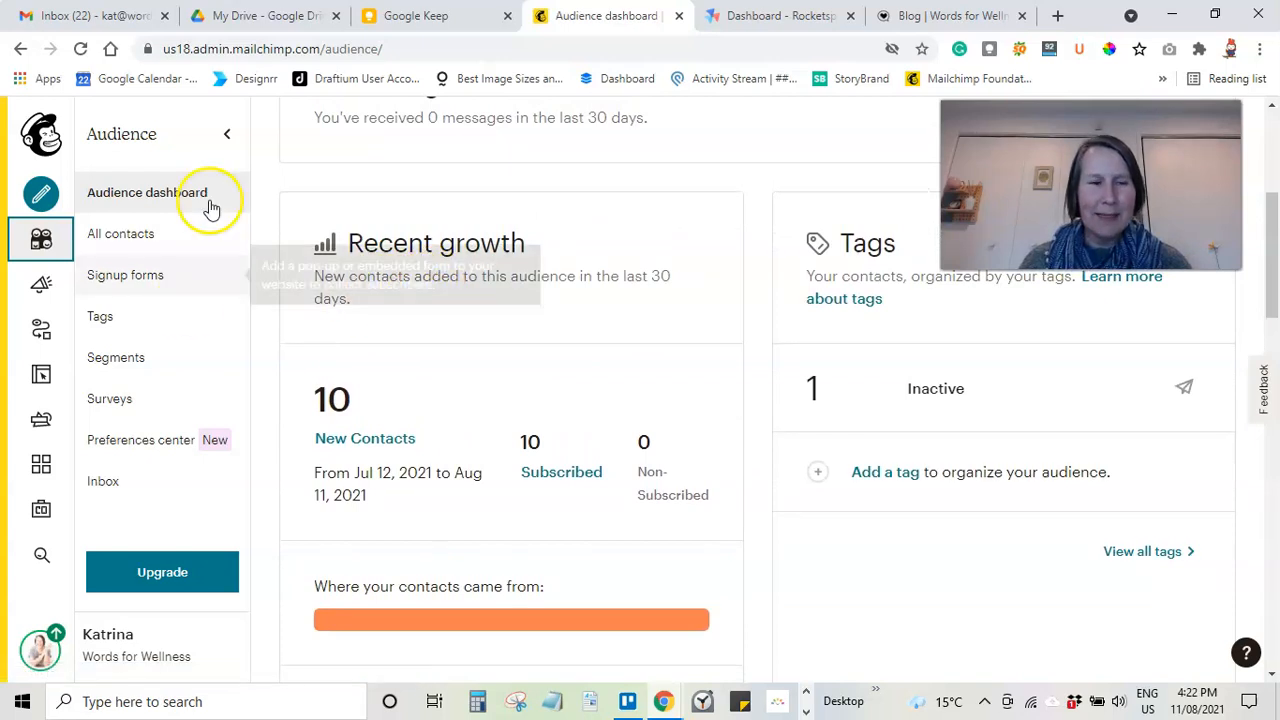
{"action": "mouse_move", "coordinate": [116, 356]}
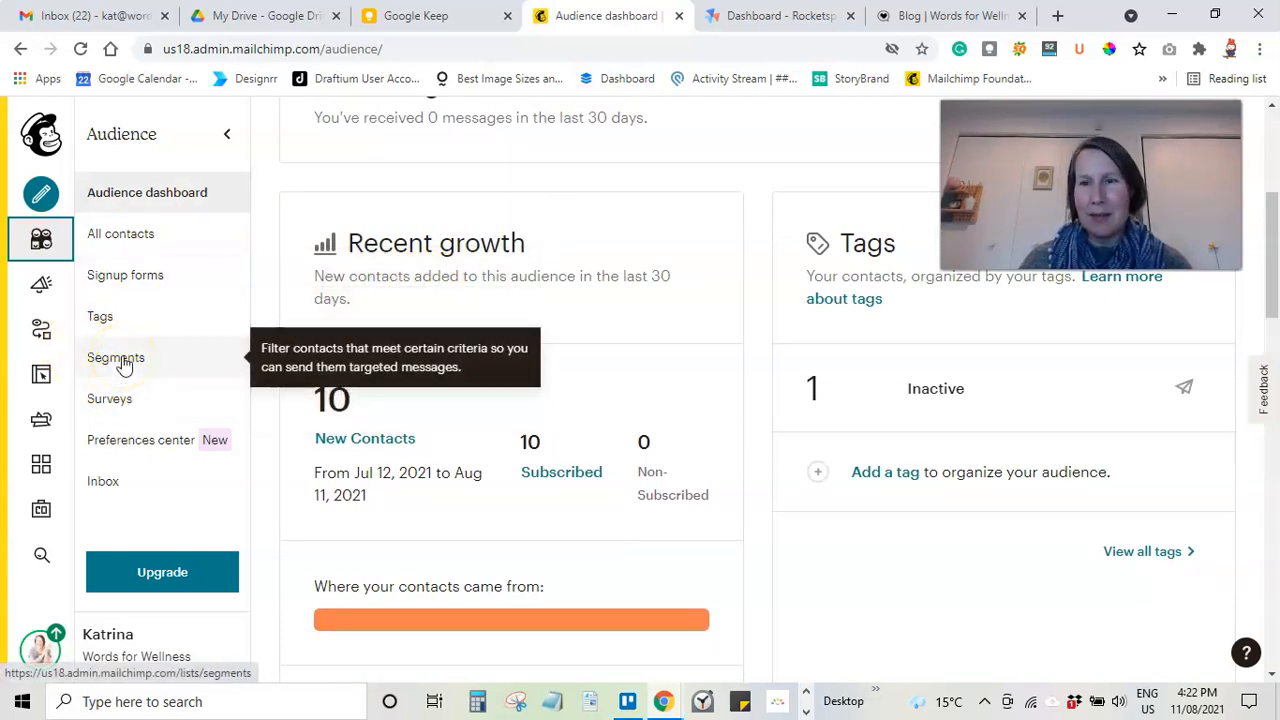
Step: View the Segments page, which lists the one existing 'unsubscribed' segment
{"action": "left_click", "coordinate": [116, 356]}
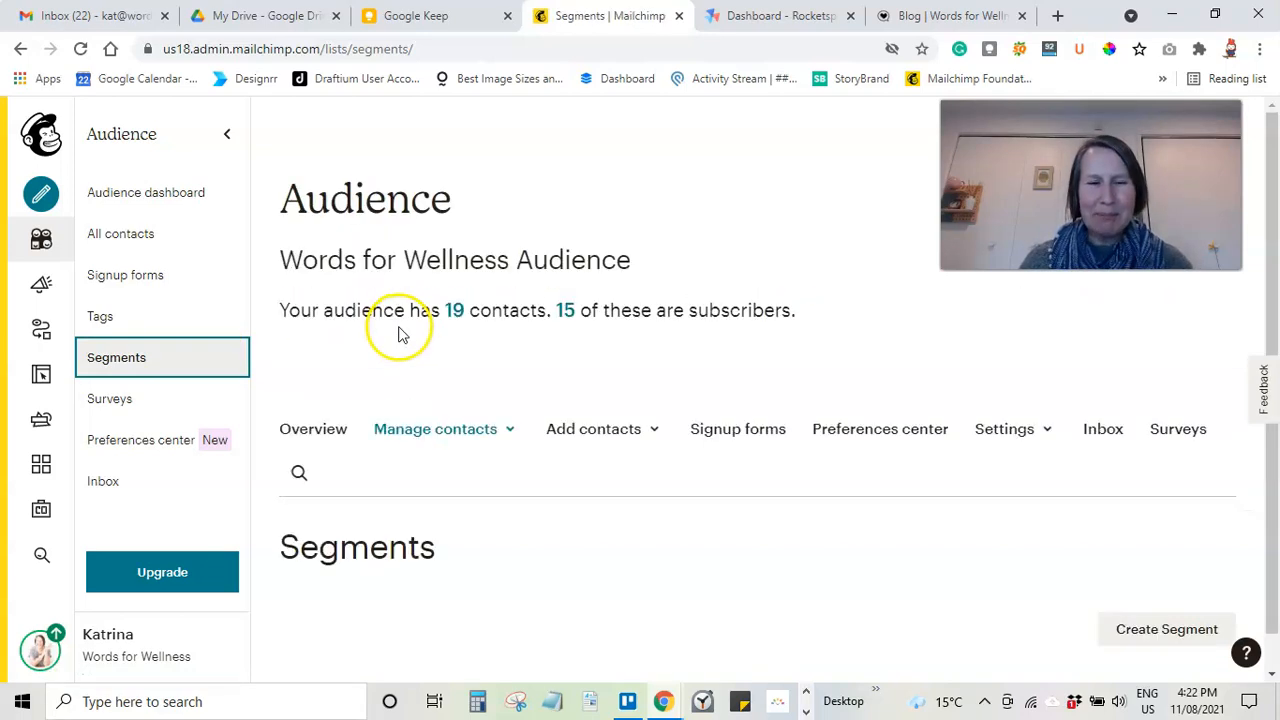
{"action": "scroll", "scroll_direction": "down", "scroll_amount": 3}
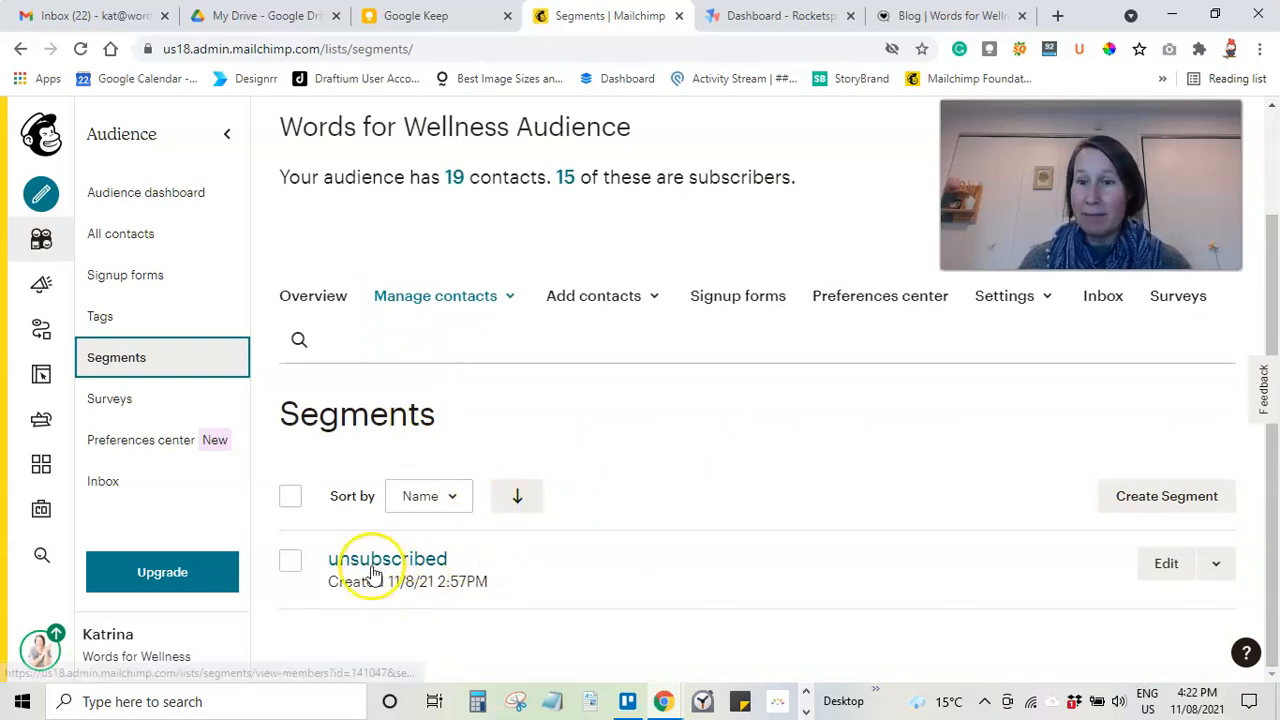
{"action": "mouse_move", "coordinate": [938, 496]}
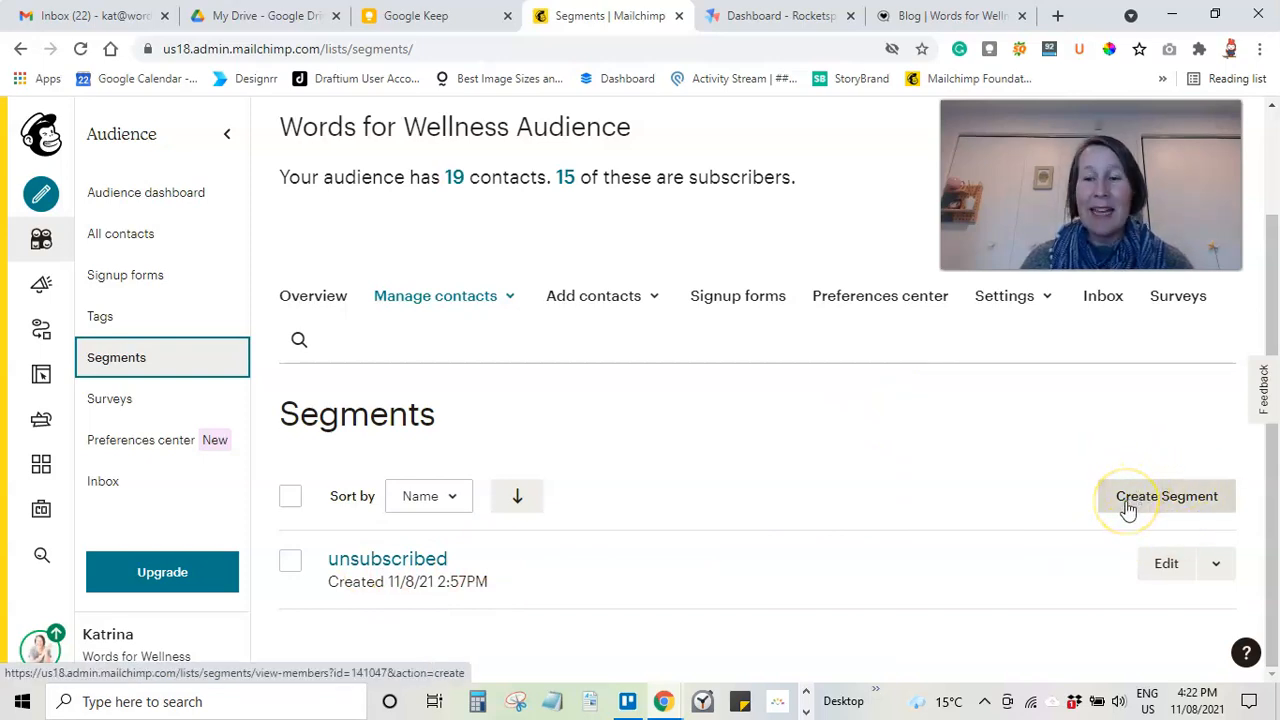
Step: Start a new segment in the contacts segment builder with one empty condition row
{"action": "left_click", "coordinate": [1166, 496]}
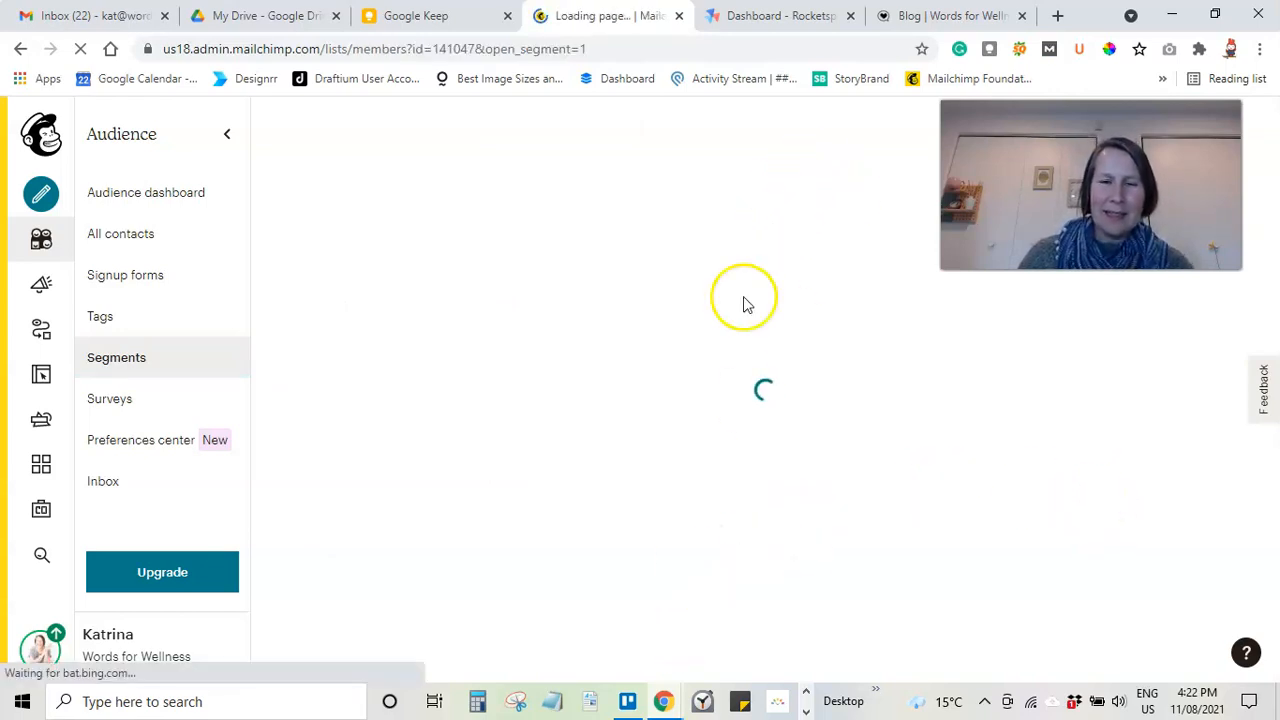
{"action": "left_click", "coordinate": [120, 232]}
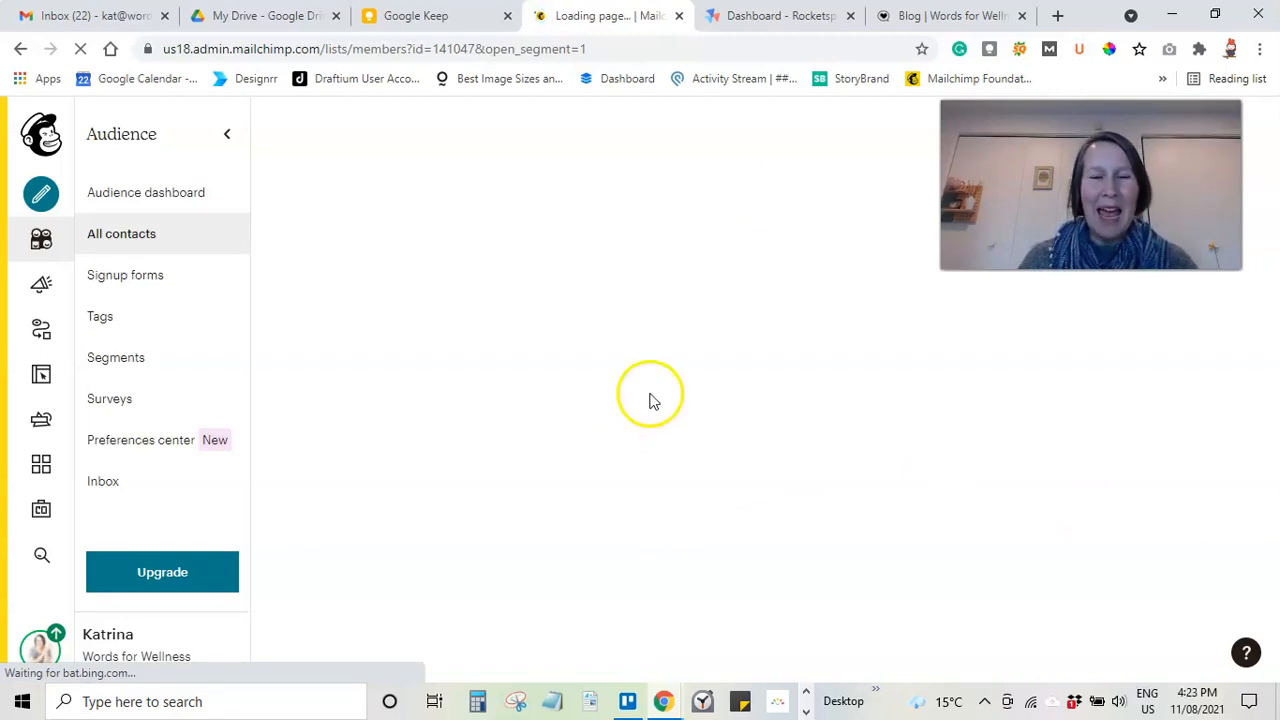
{"action": "mouse_move", "coordinate": [672, 414]}
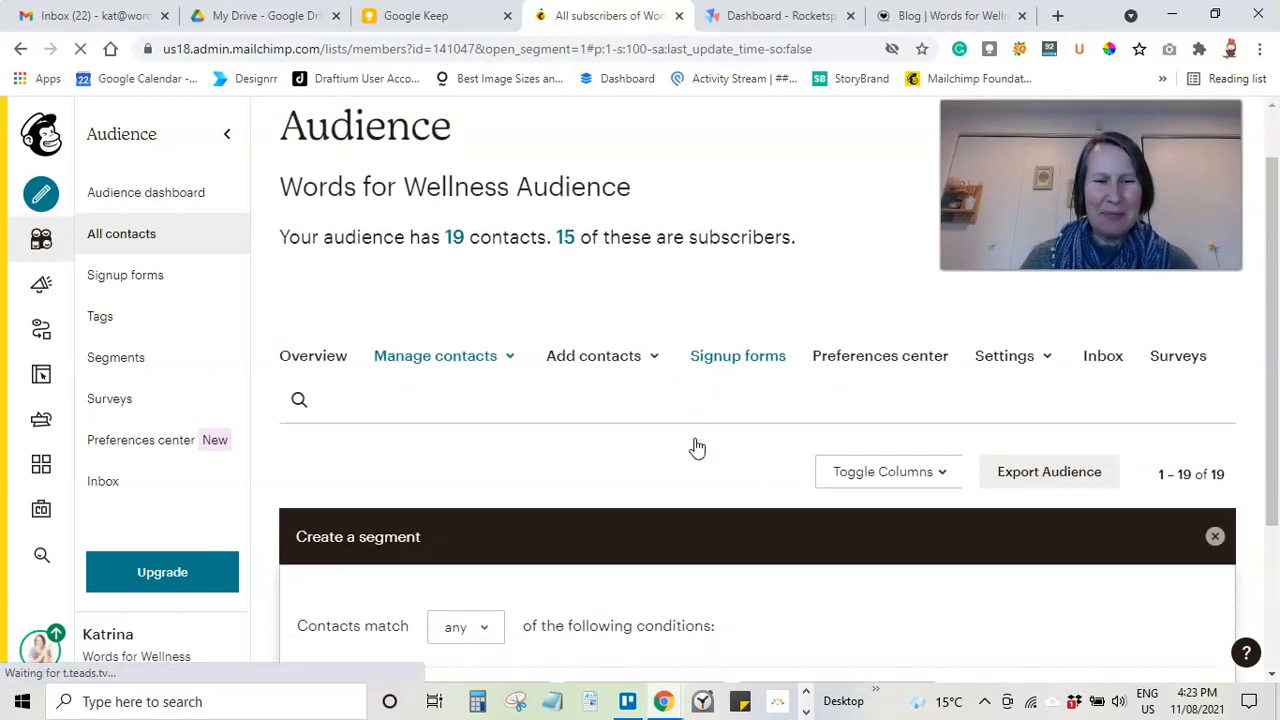
{"action": "scroll", "scroll_direction": "down", "scroll_amount": 3}
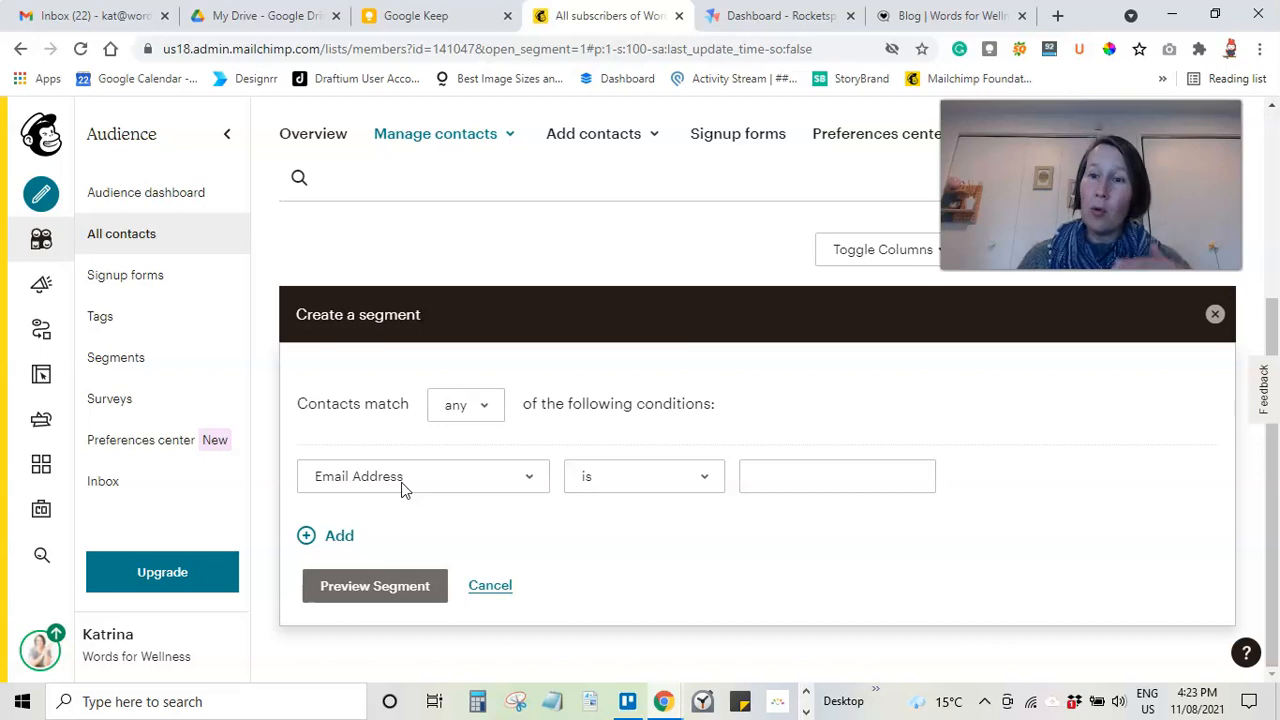
Step: Require contacts to match all conditions, first condition Email Marketing Status is Subscribed
{"action": "left_click", "coordinate": [464, 404]}
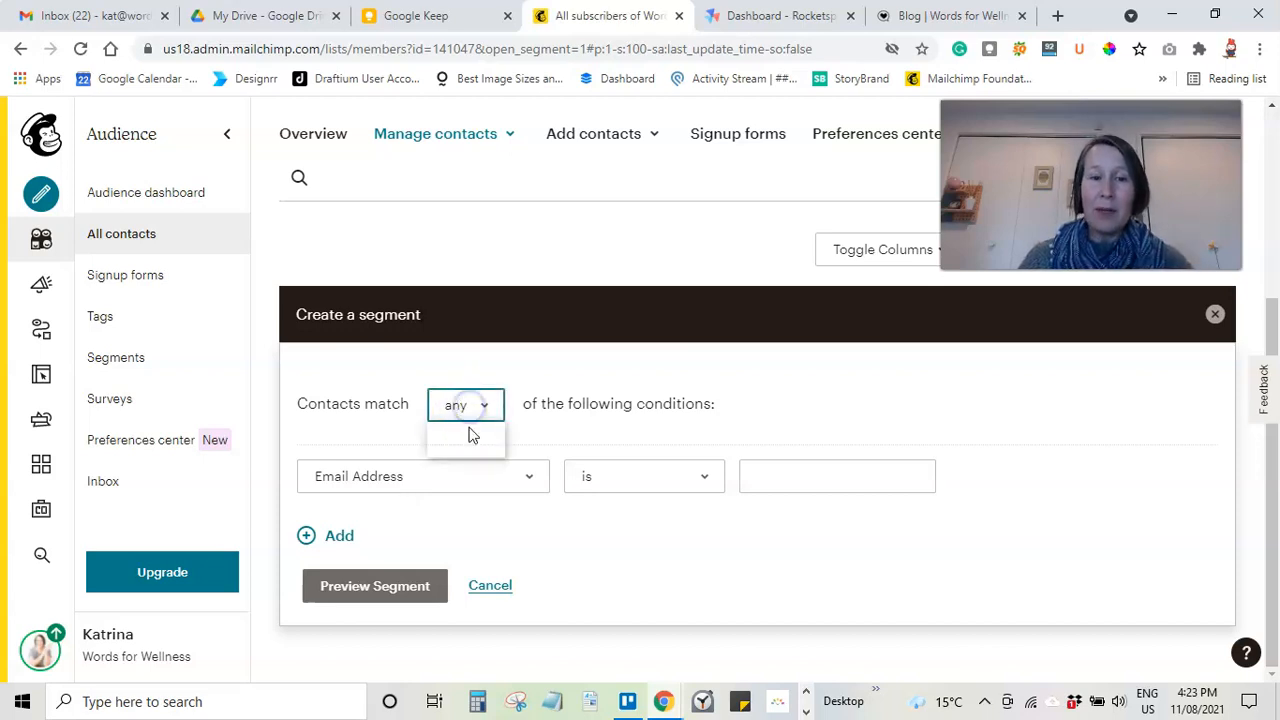
{"action": "left_click", "coordinate": [464, 404]}
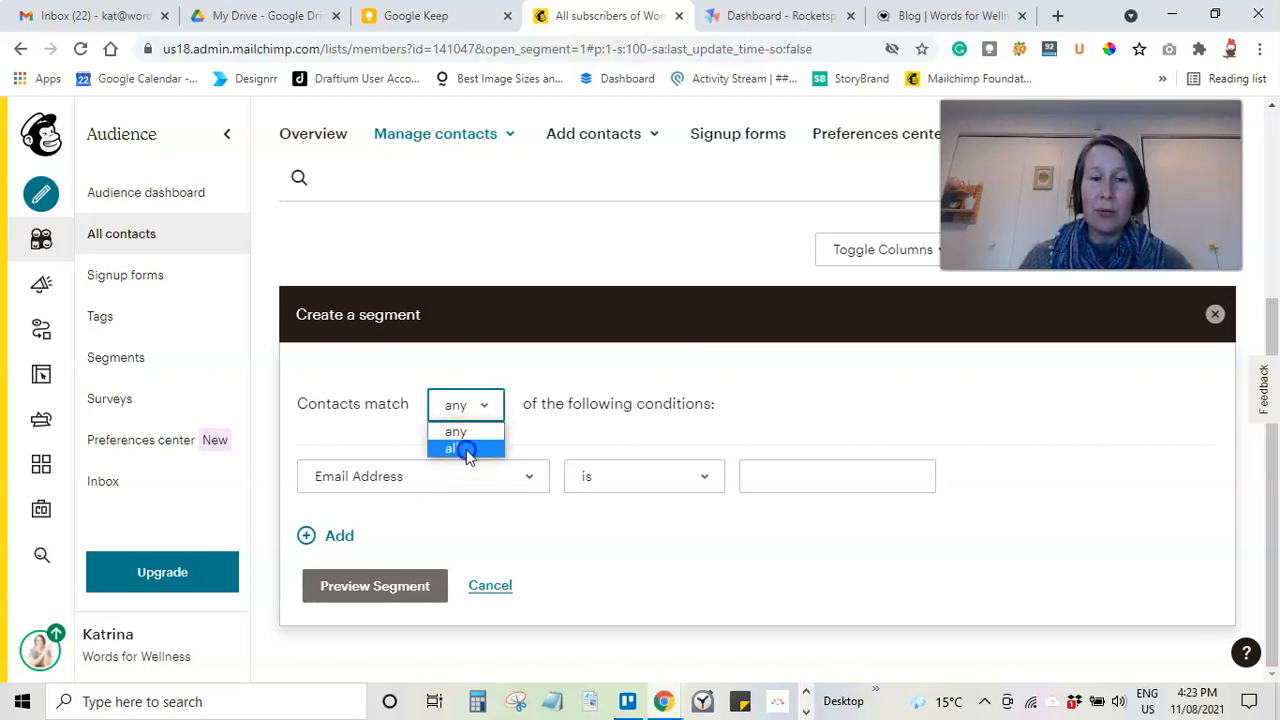
{"action": "left_click", "coordinate": [456, 448]}
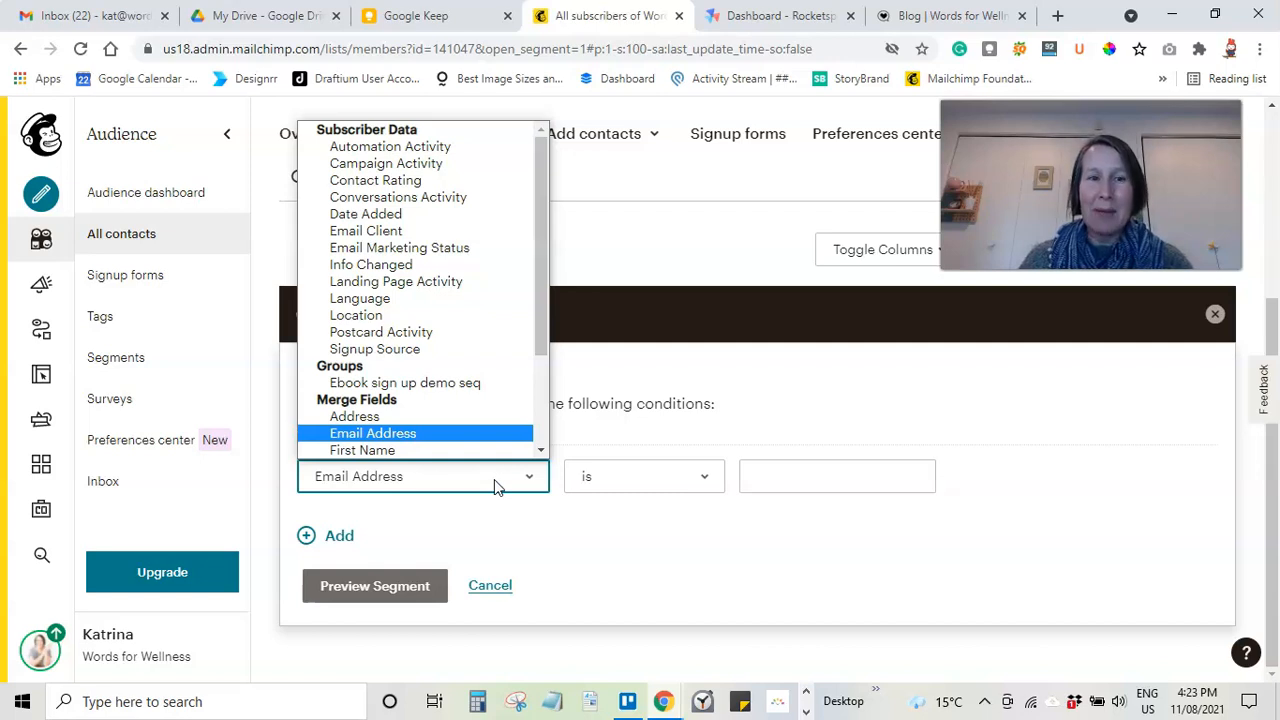
{"action": "mouse_move", "coordinate": [470, 382]}
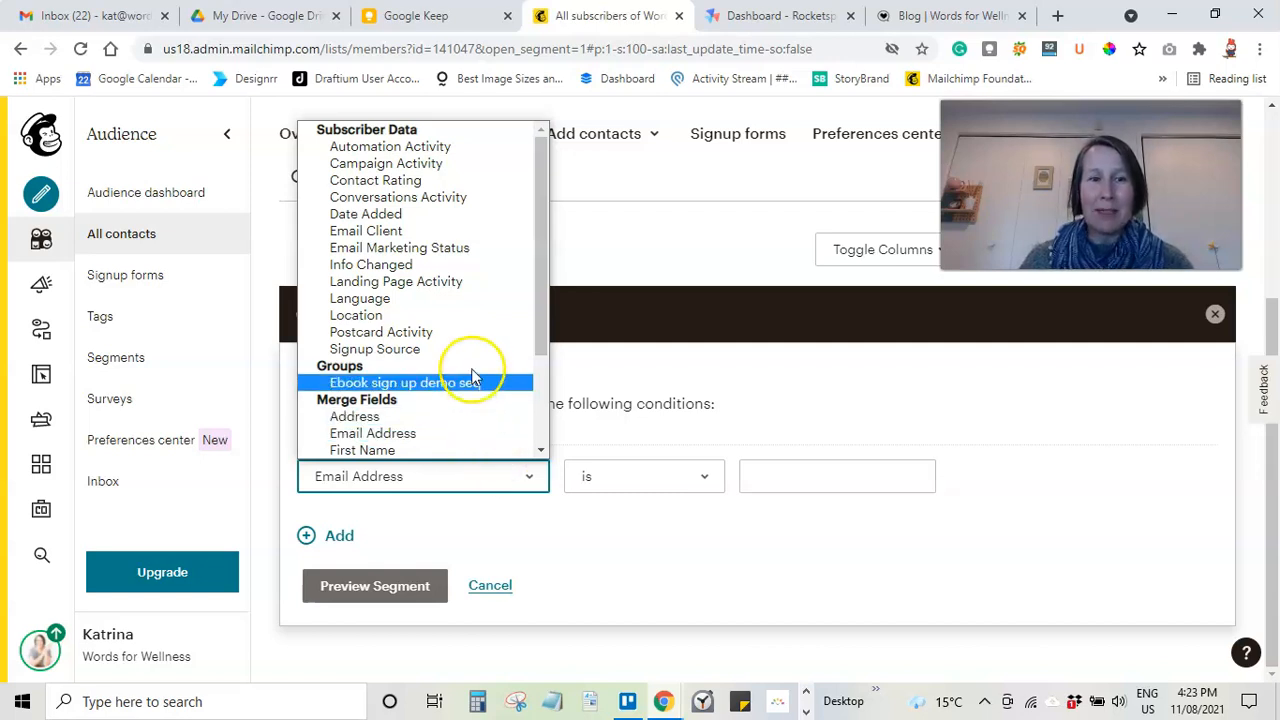
{"action": "left_click", "coordinate": [400, 248]}
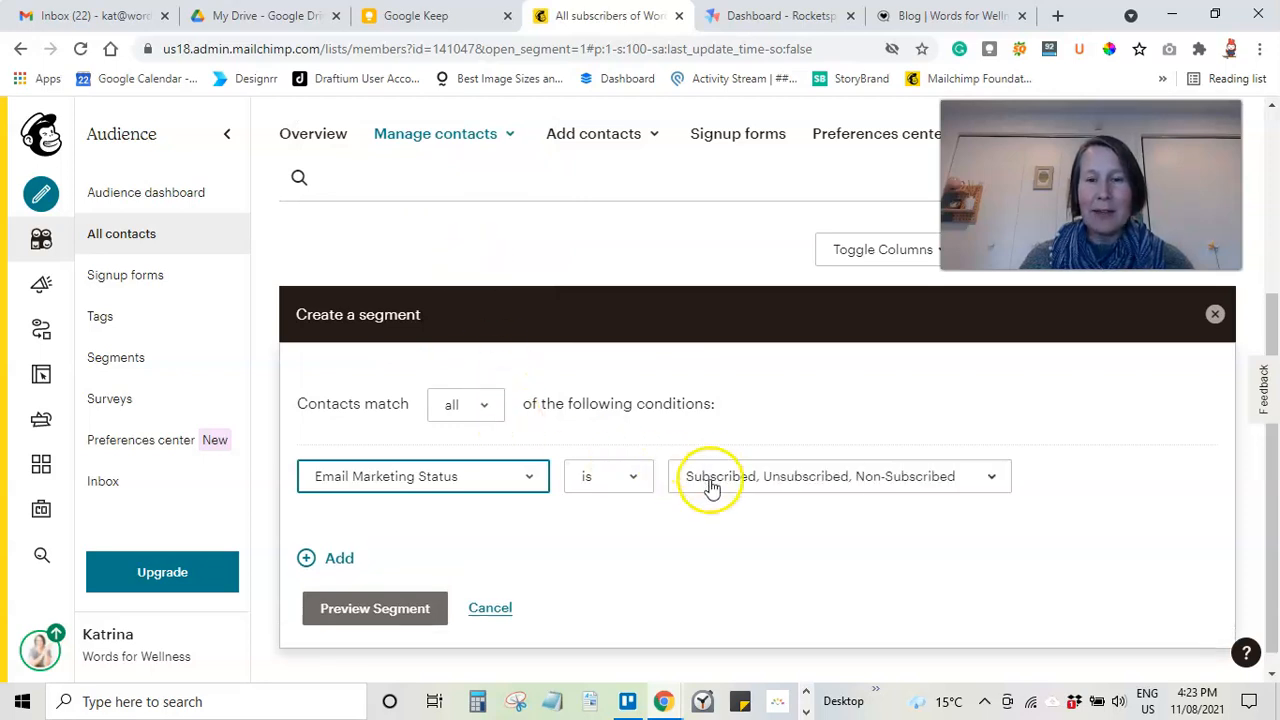
{"action": "mouse_move", "coordinate": [780, 494]}
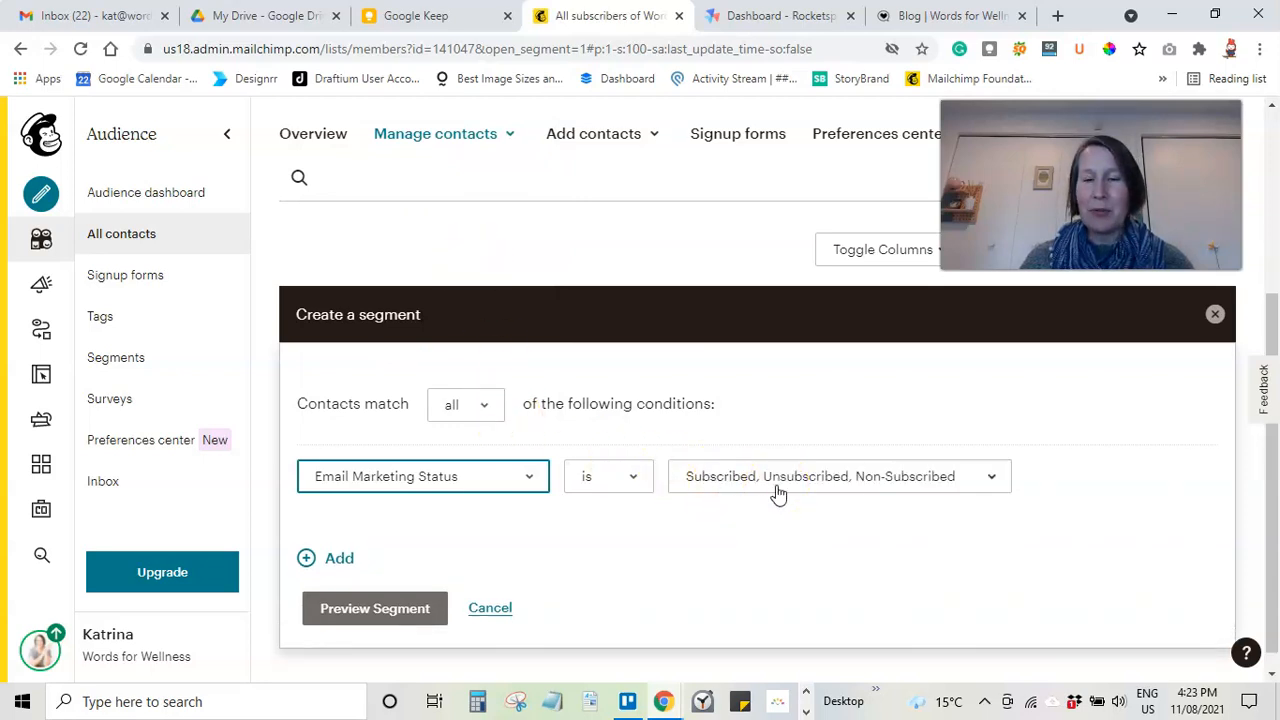
{"action": "left_click", "coordinate": [838, 476]}
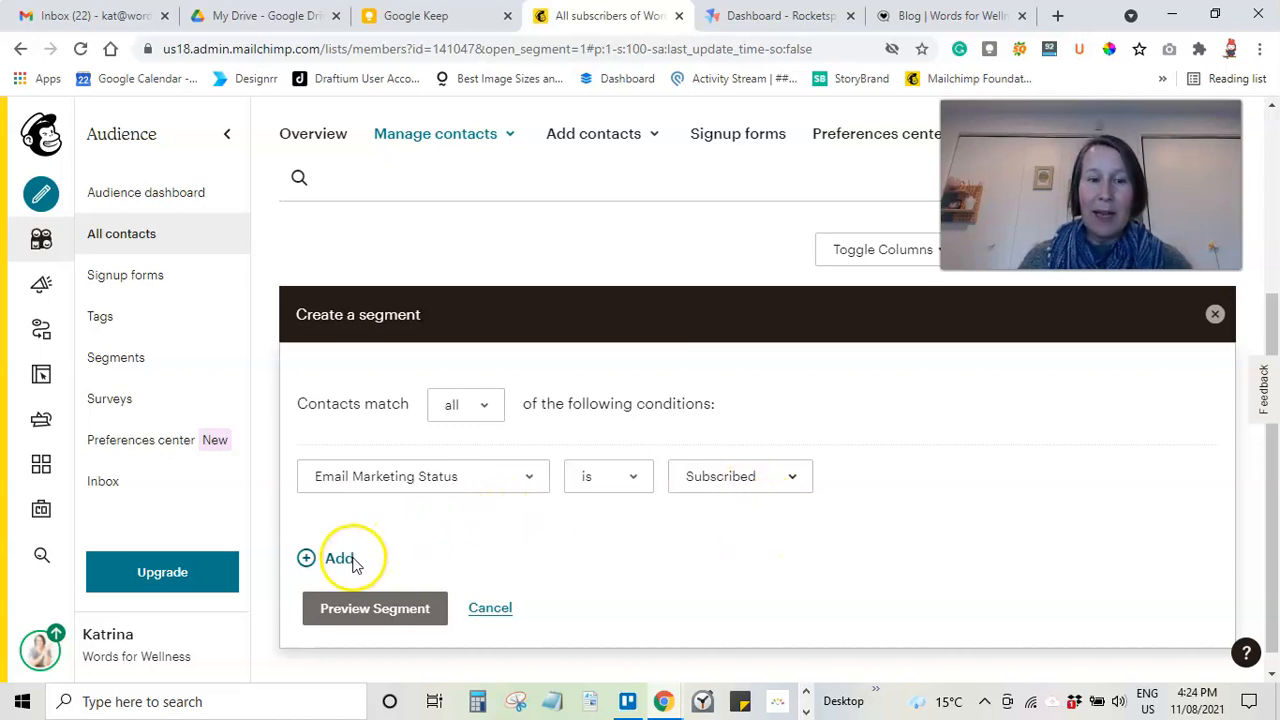
Step: Add a second condition on Campaign Activity set to 'did not open'
{"action": "left_click", "coordinate": [340, 558]}
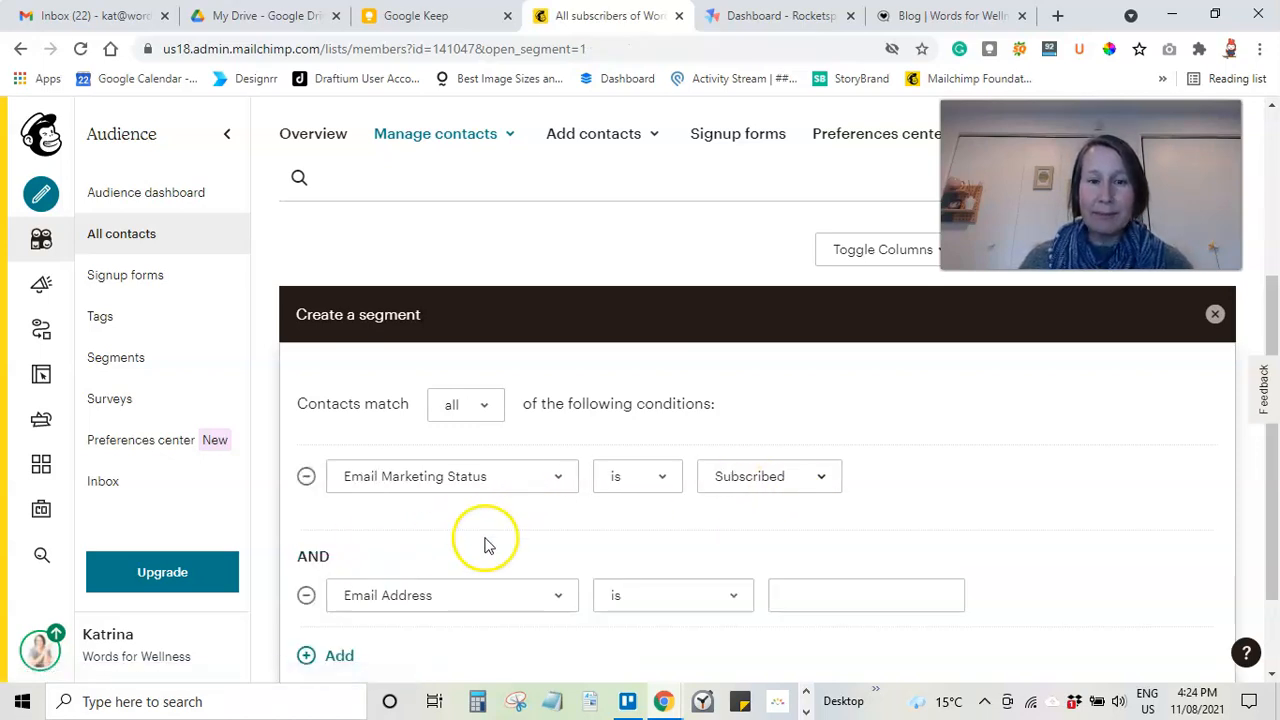
{"action": "scroll", "scroll_direction": "down", "scroll_amount": 3}
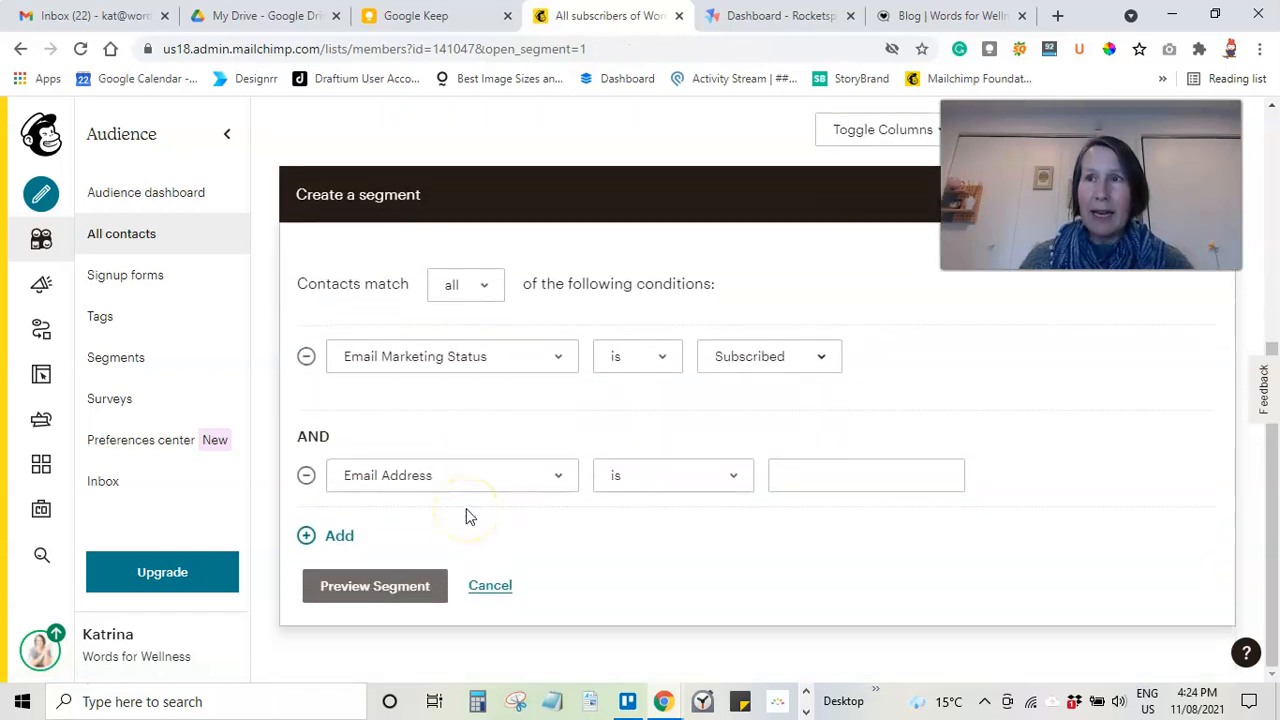
{"action": "left_click", "coordinate": [452, 476]}
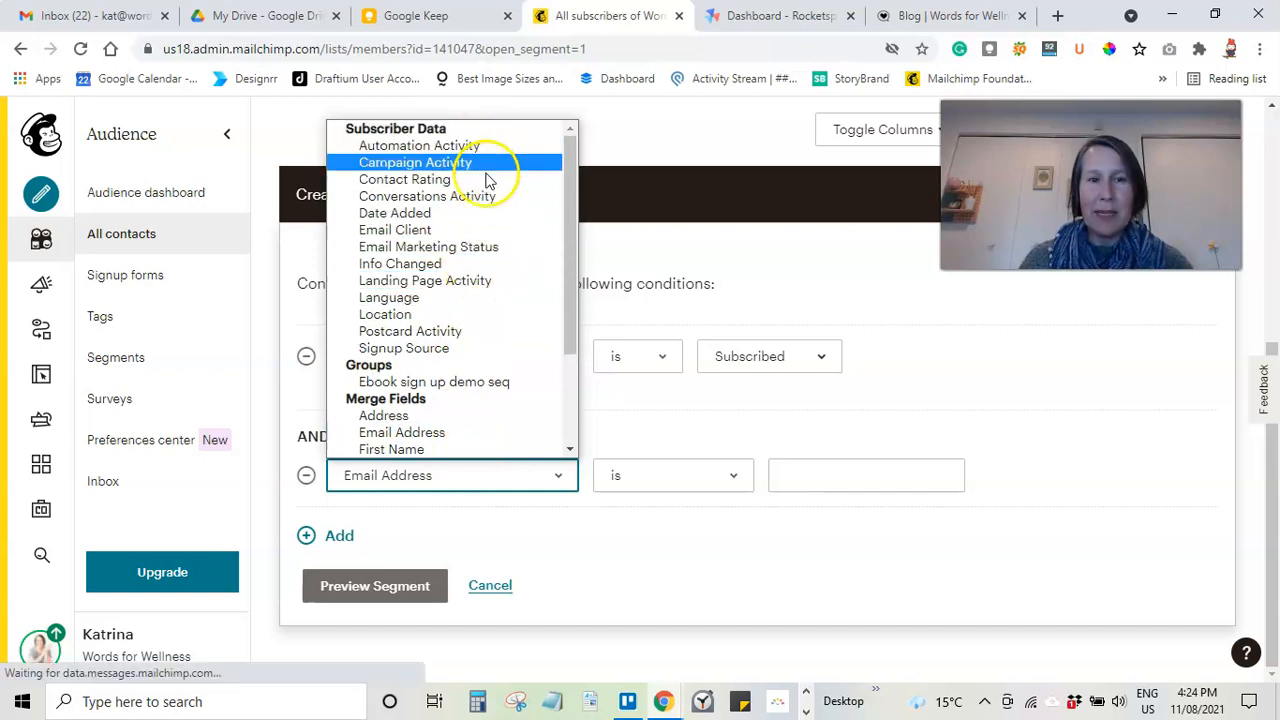
{"action": "left_click", "coordinate": [416, 162]}
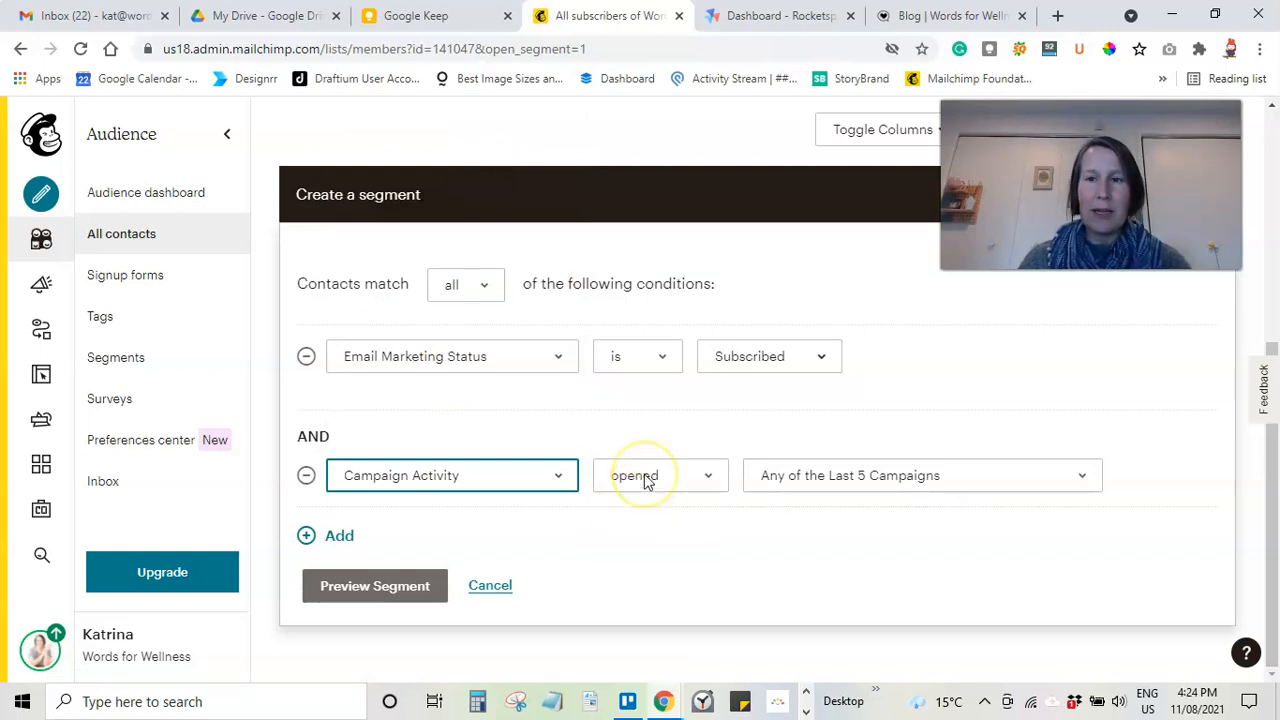
{"action": "left_click", "coordinate": [660, 476]}
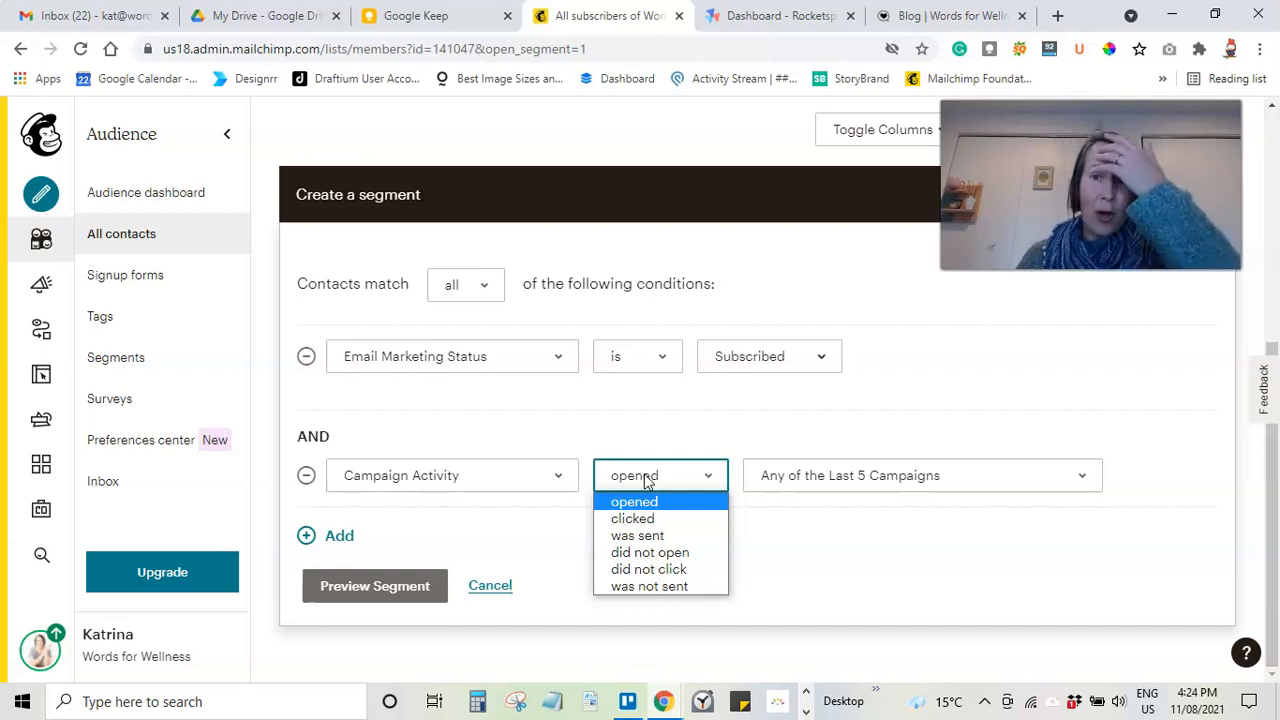
{"action": "mouse_move", "coordinate": [654, 552]}
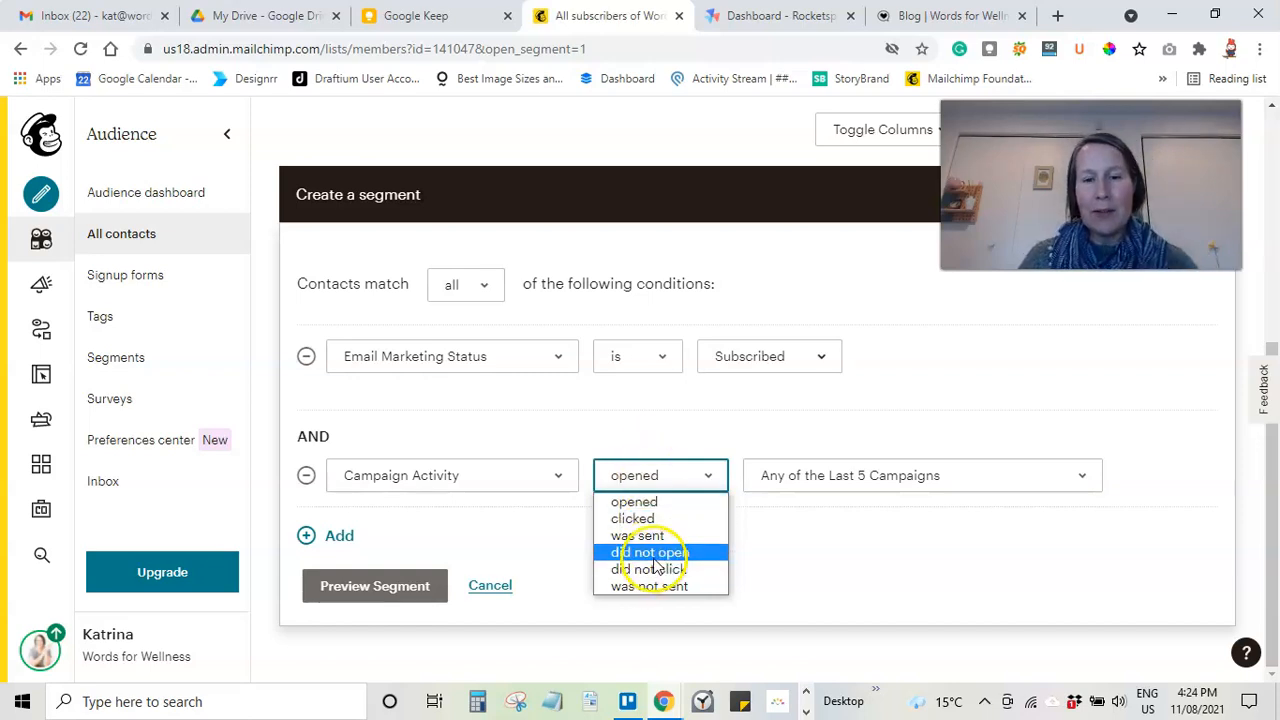
{"action": "left_click", "coordinate": [652, 552]}
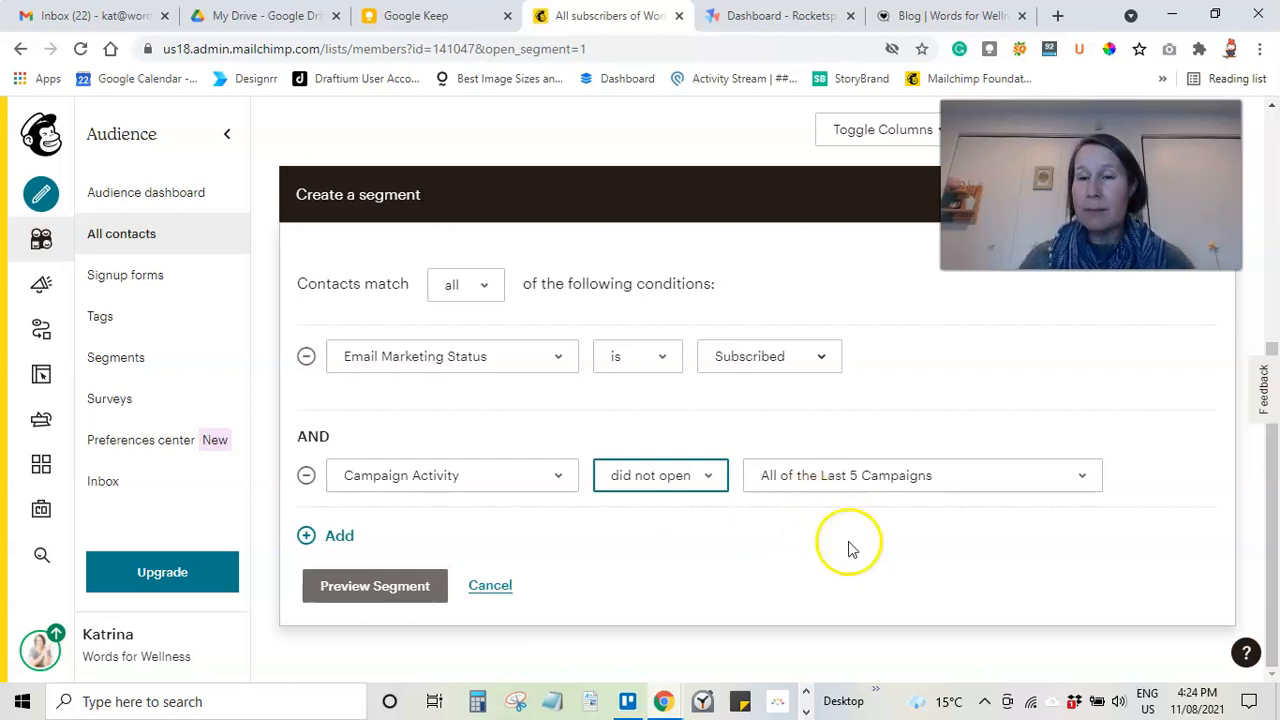
{"action": "mouse_move", "coordinate": [796, 548]}
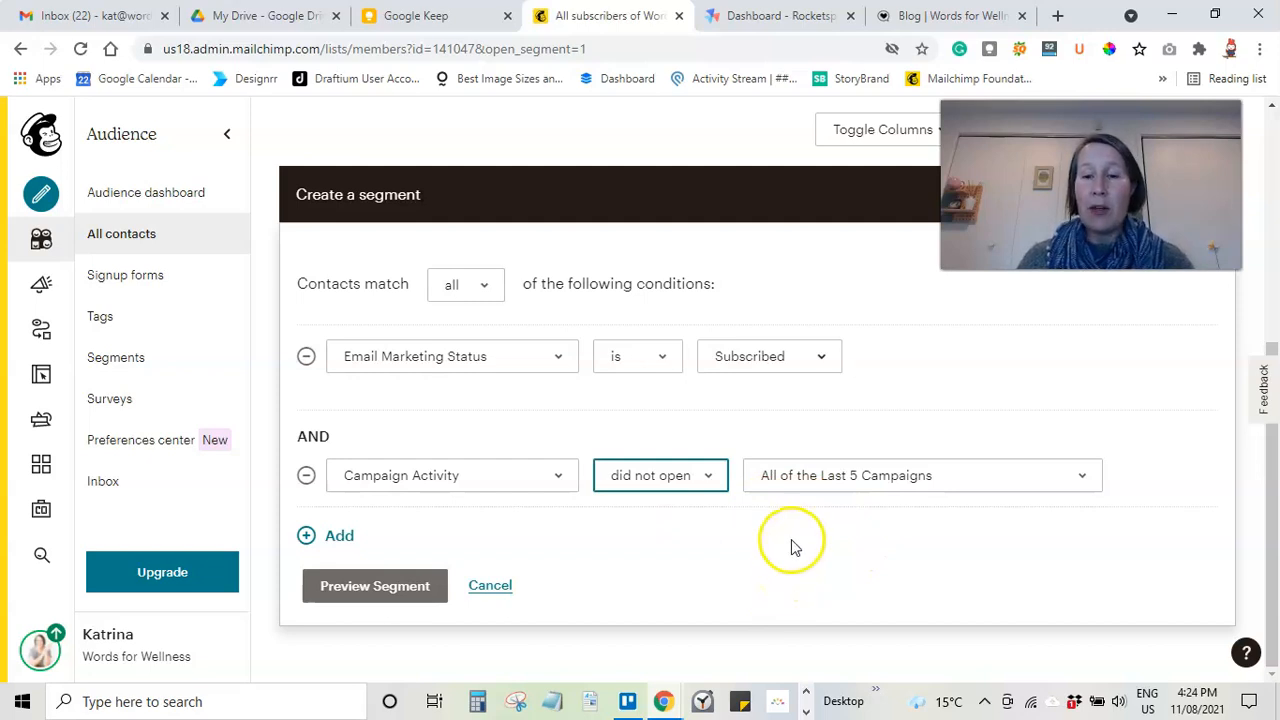
Step: Scope the did-not-open condition to all campaigns sent within the last 3 months
{"action": "left_click", "coordinate": [920, 476]}
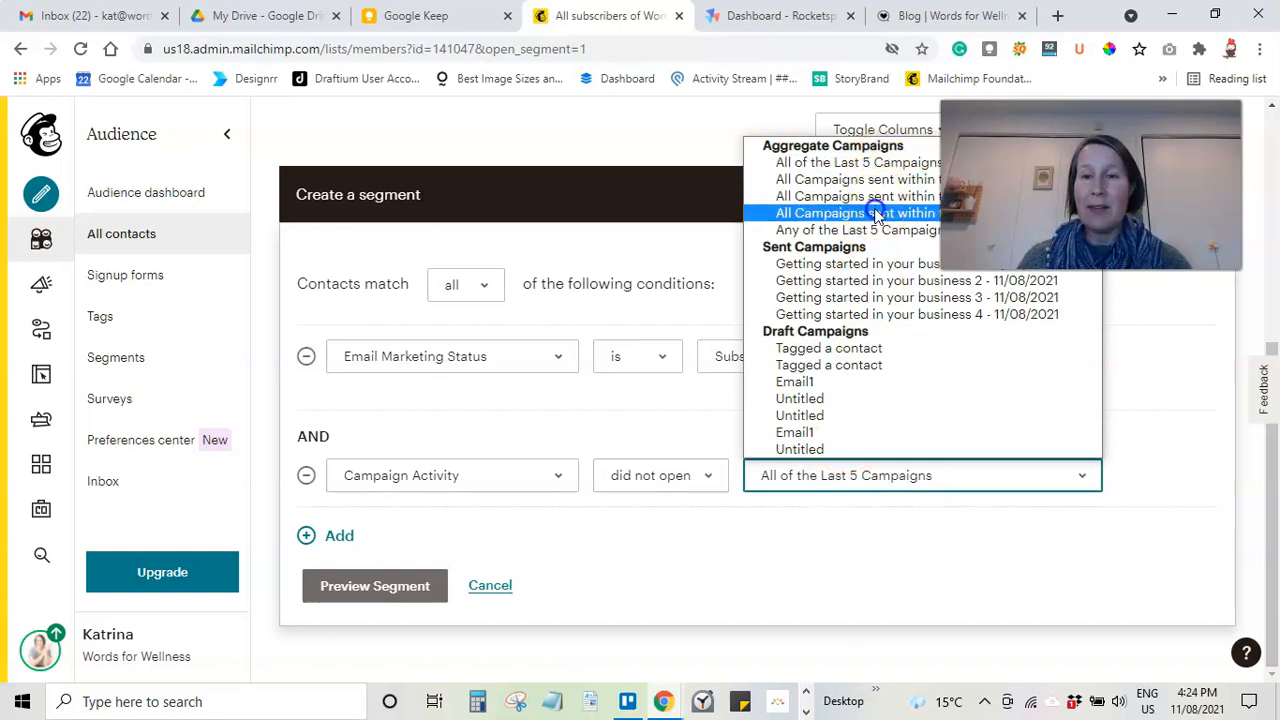
{"action": "left_click", "coordinate": [856, 212]}
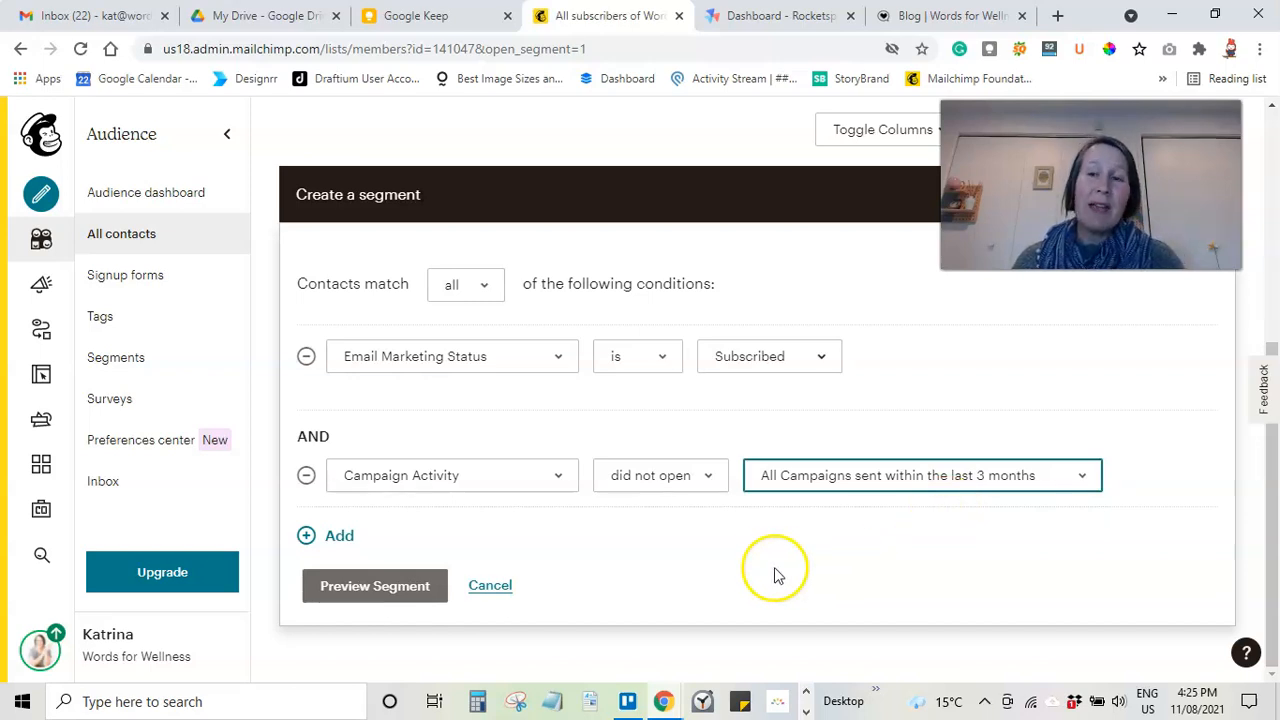
{"action": "mouse_move", "coordinate": [770, 564]}
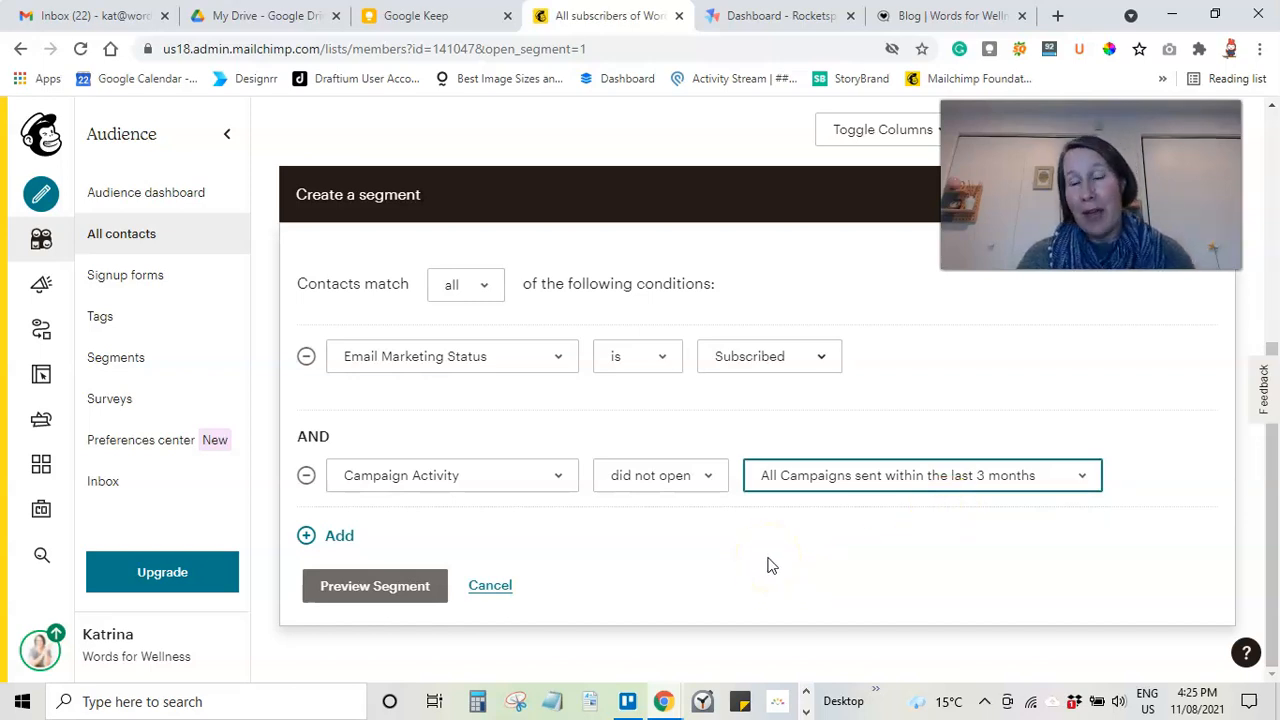
{"action": "left_click", "coordinate": [920, 476]}
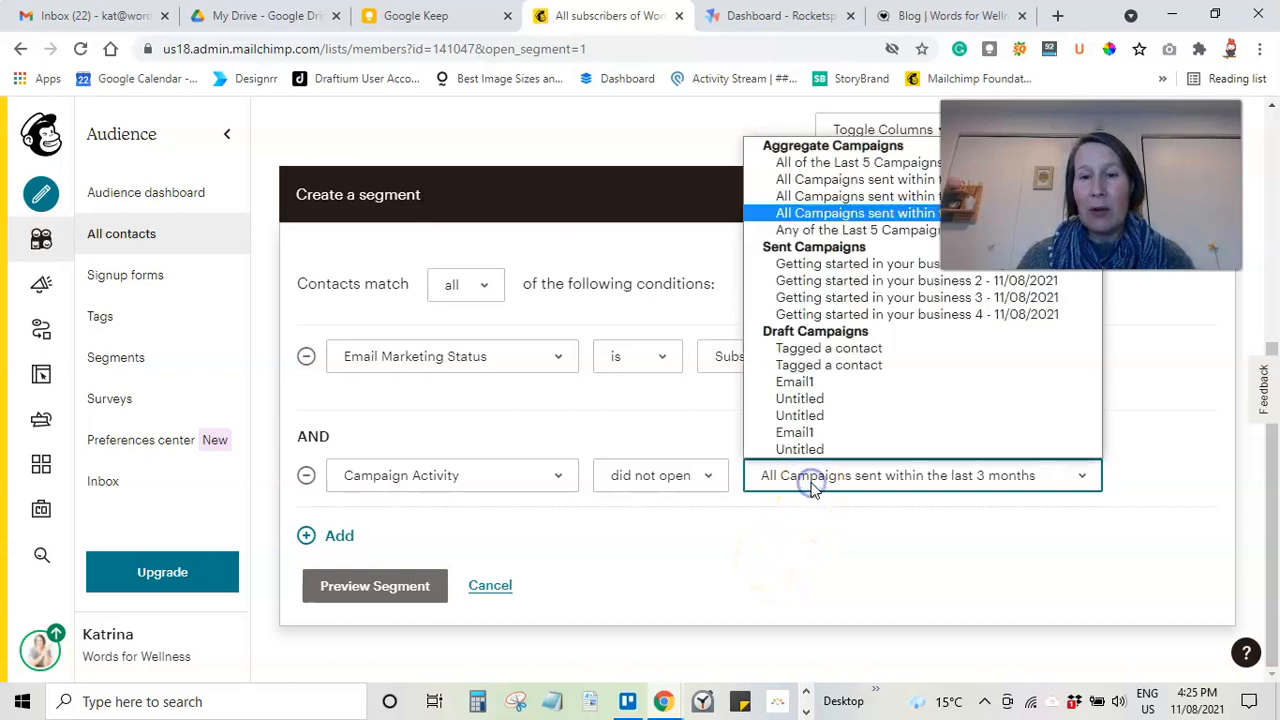
{"action": "mouse_move", "coordinate": [858, 264]}
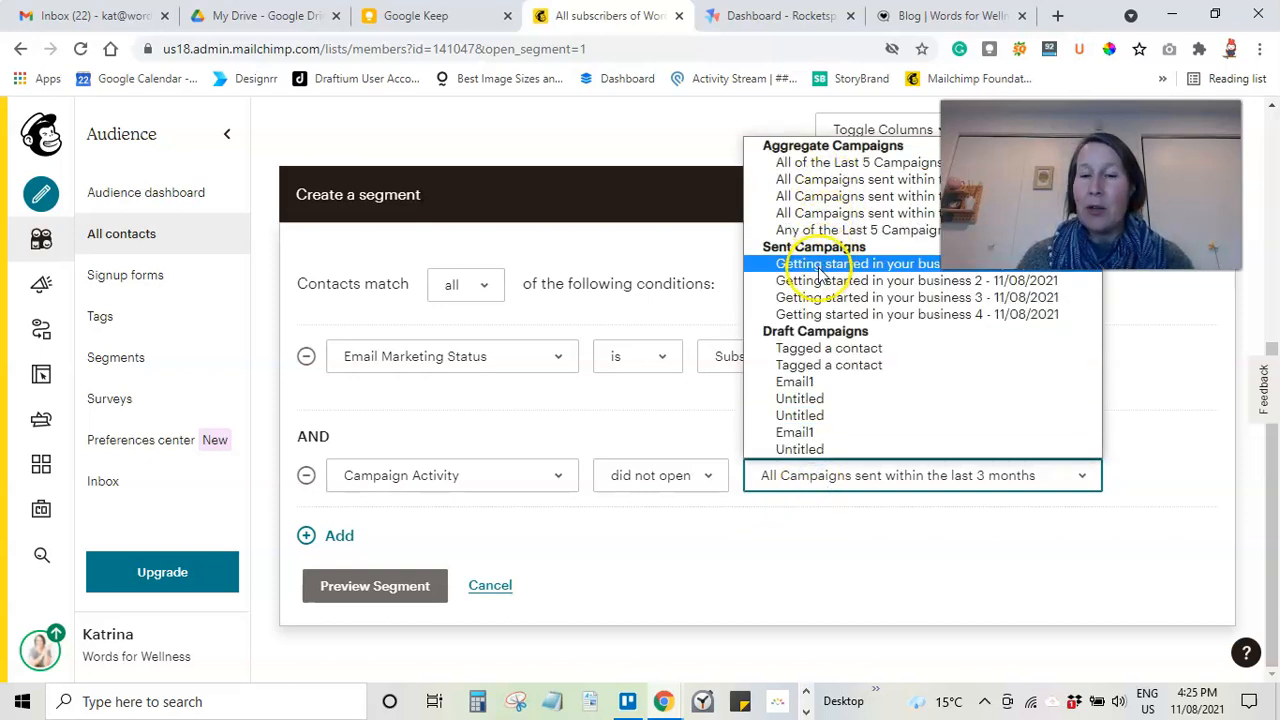
{"action": "mouse_move", "coordinate": [840, 212]}
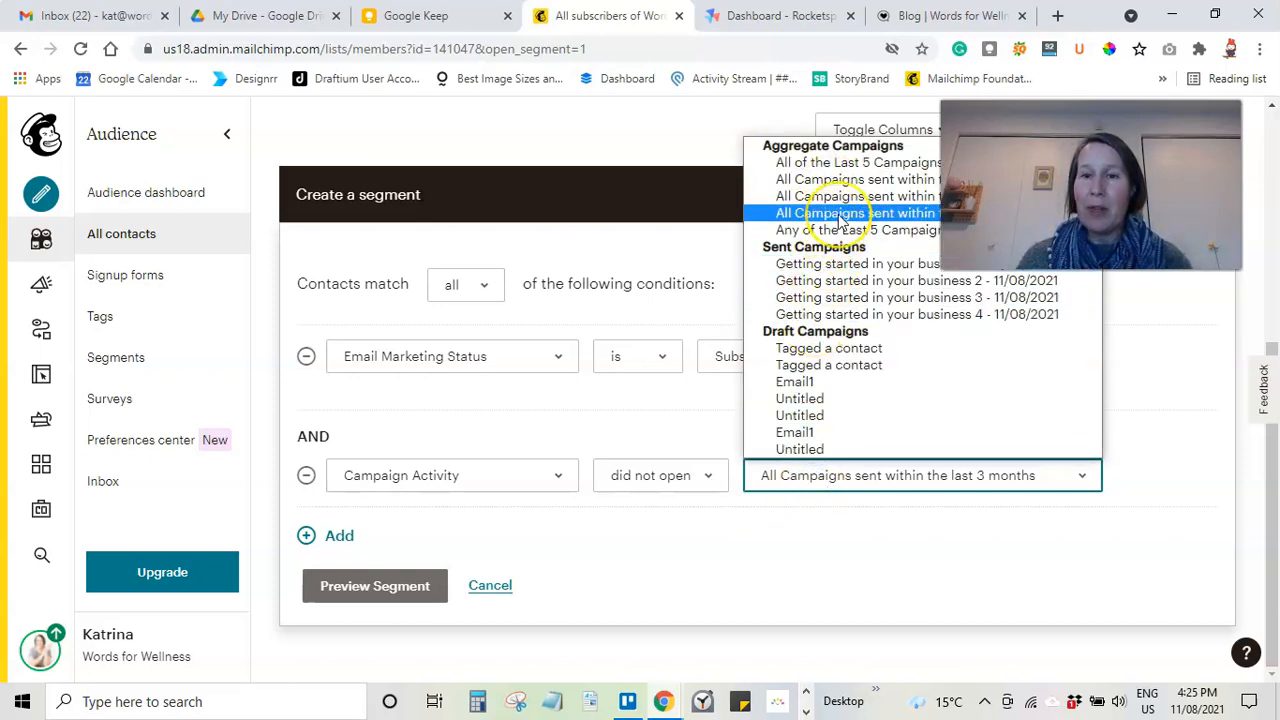
{"action": "left_click", "coordinate": [850, 212]}
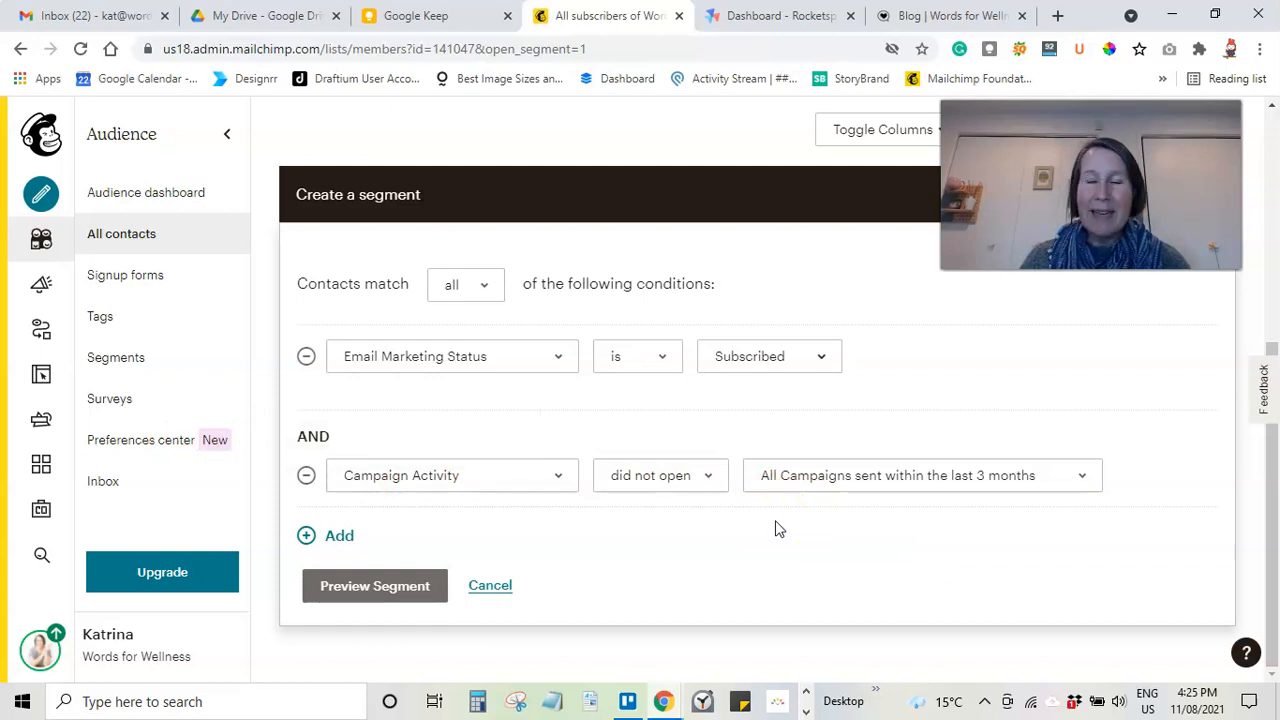
{"action": "mouse_move", "coordinate": [670, 530]}
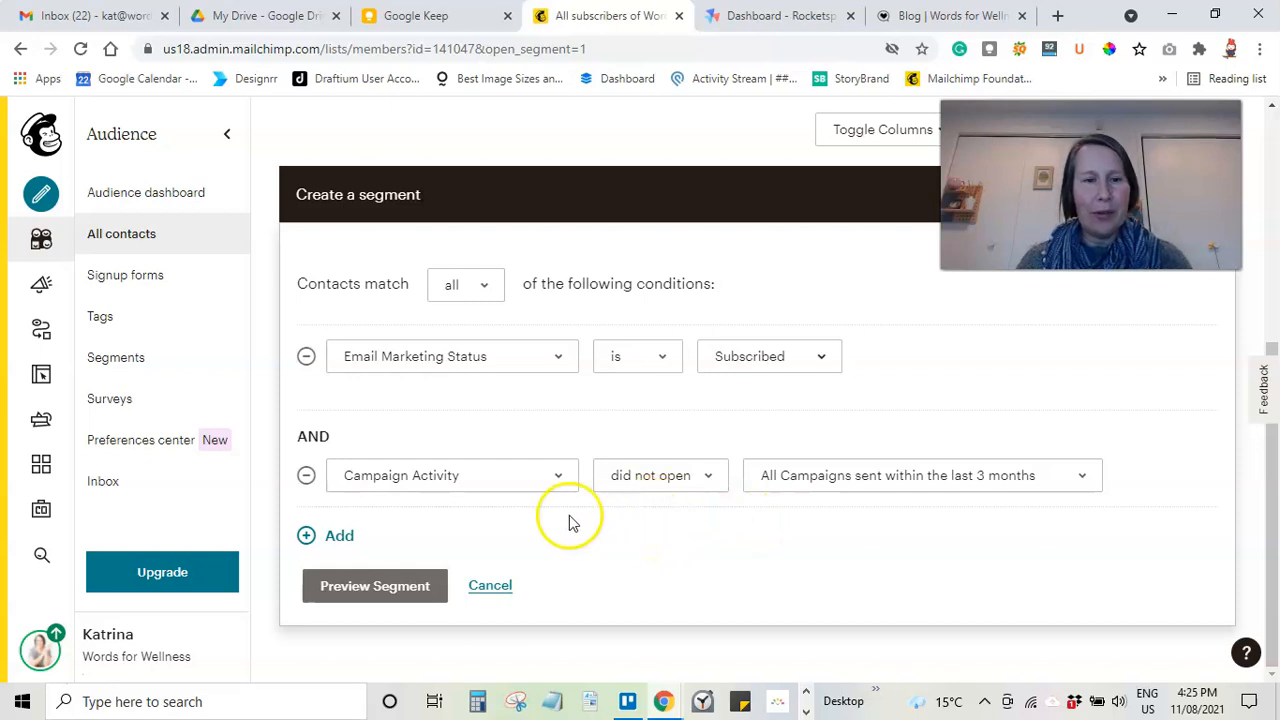
Step: Add a third condition: Date Added is before the specific date 5/1/2021
{"action": "left_click", "coordinate": [338, 536]}
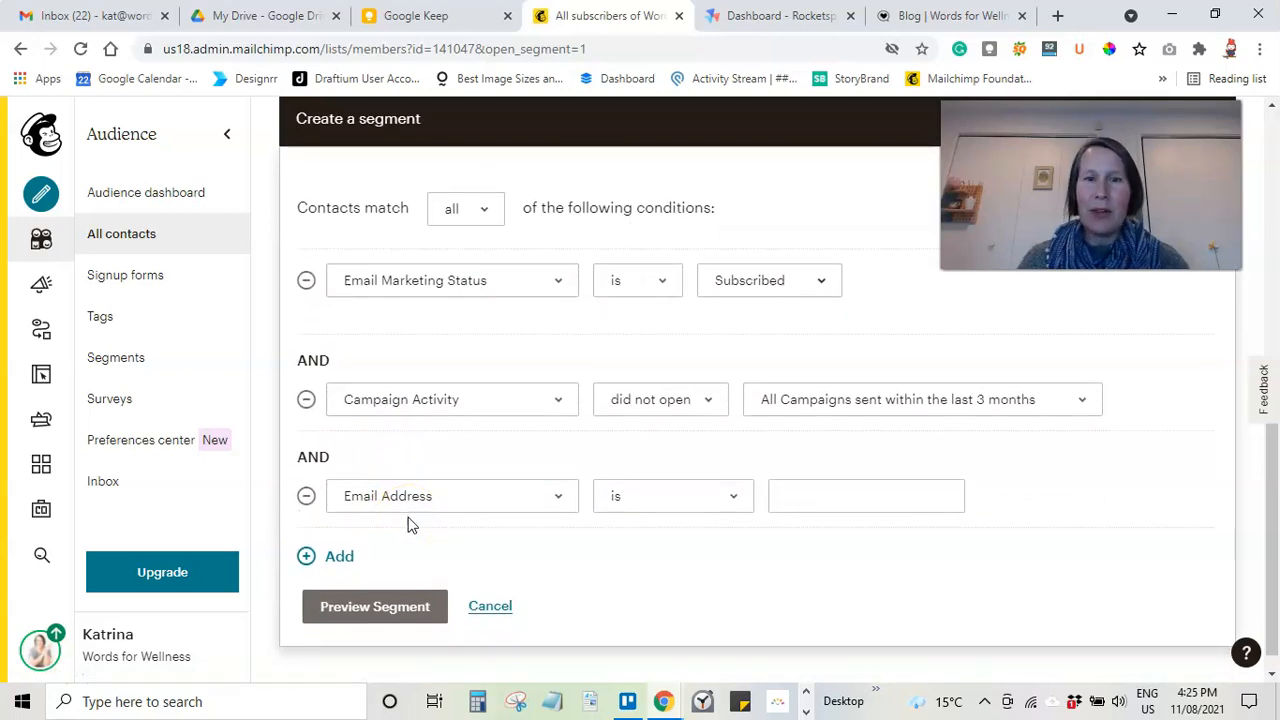
{"action": "left_click", "coordinate": [452, 496]}
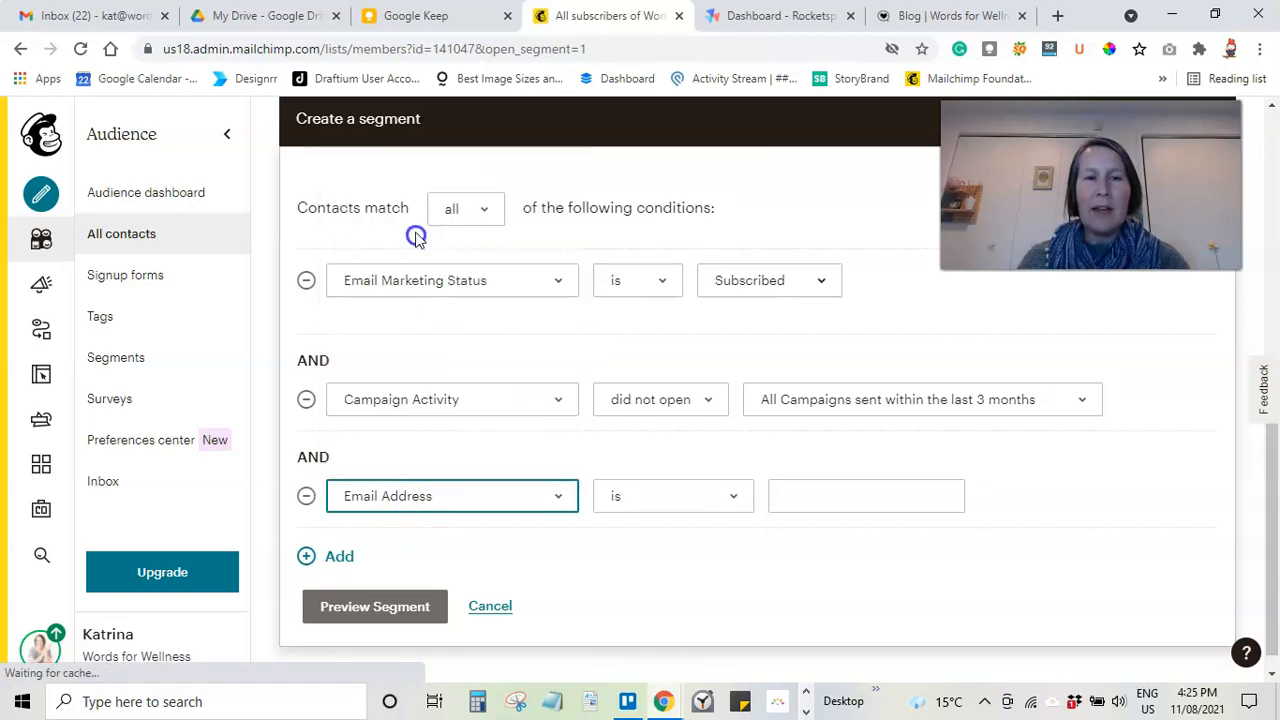
{"action": "left_click", "coordinate": [452, 496]}
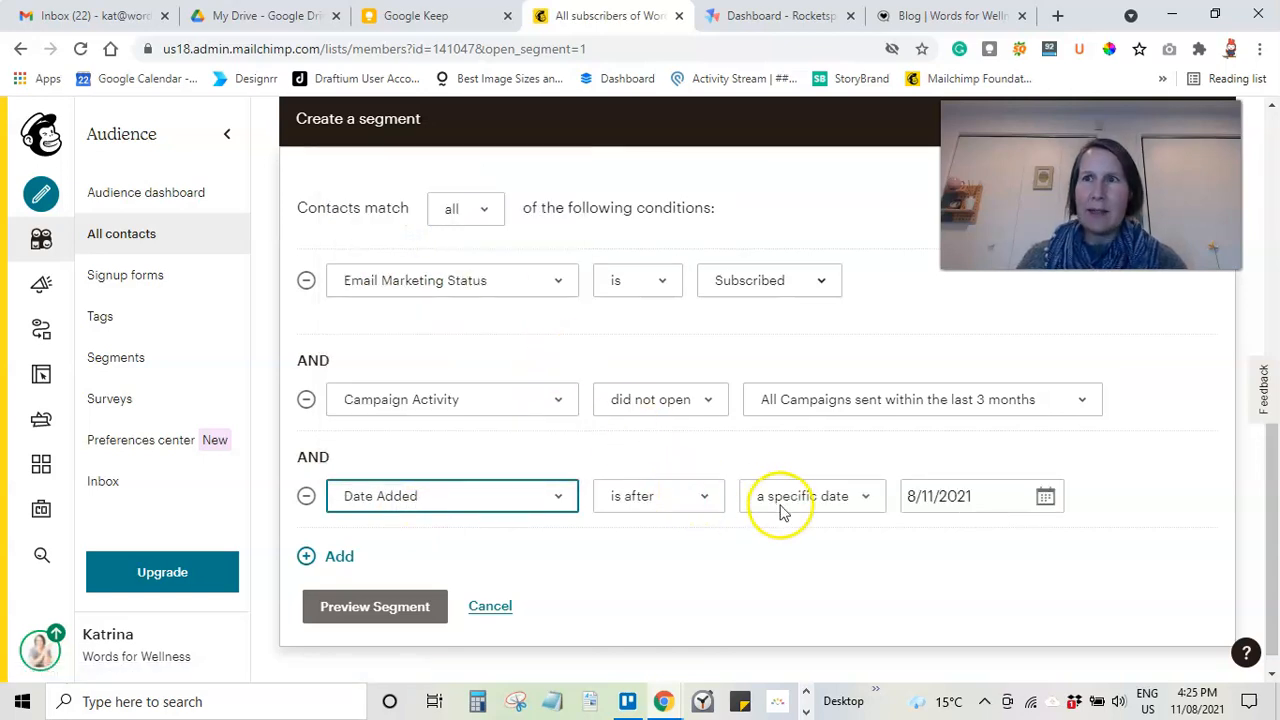
{"action": "left_click", "coordinate": [658, 496]}
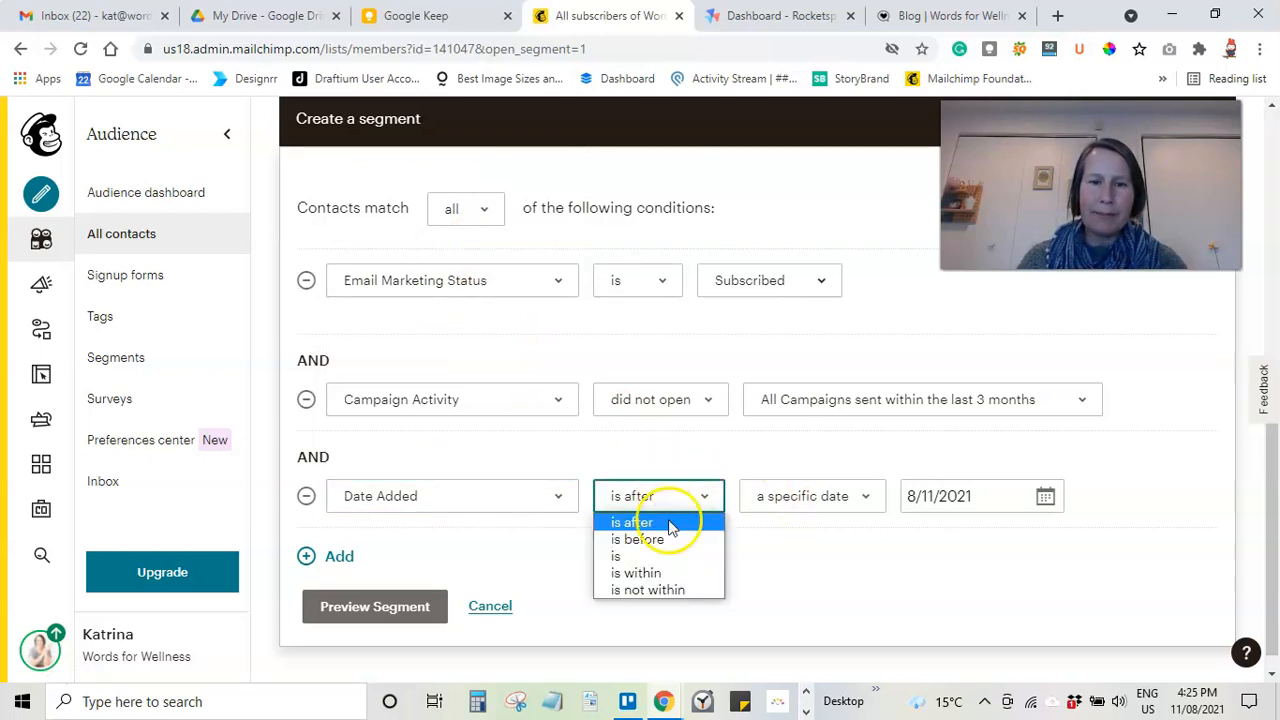
{"action": "left_click", "coordinate": [636, 540]}
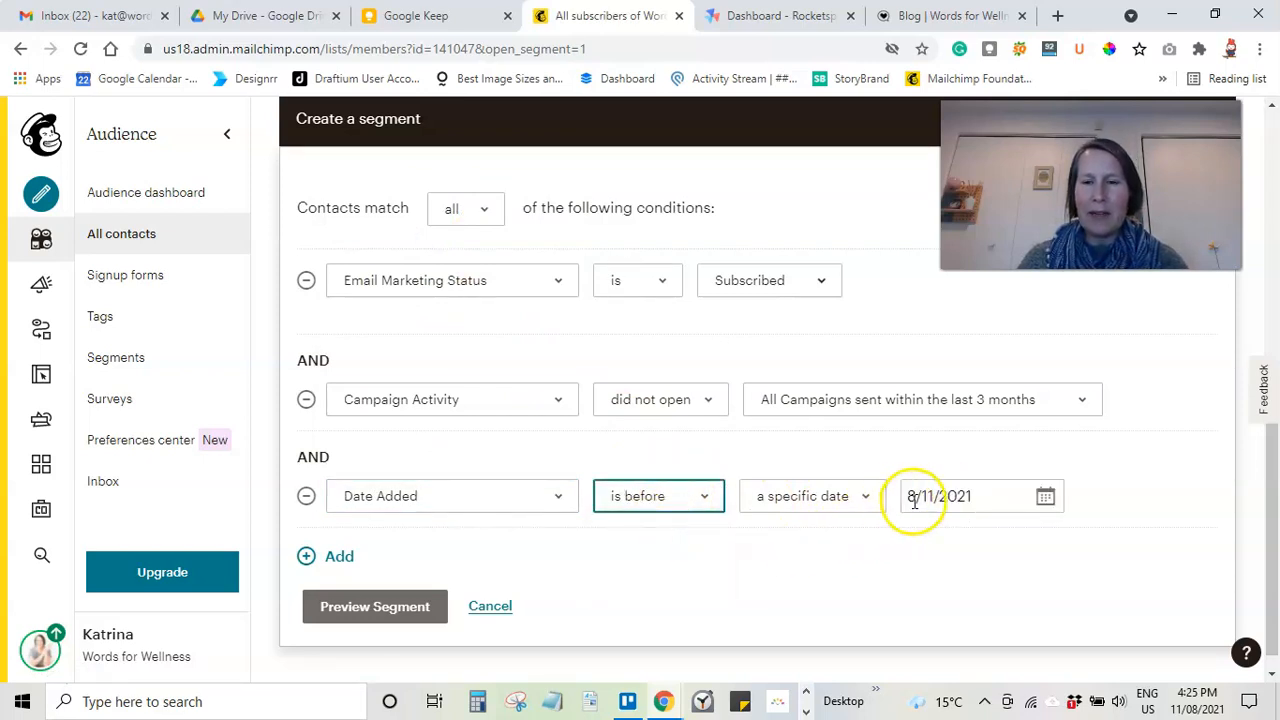
{"action": "left_click", "coordinate": [1044, 496]}
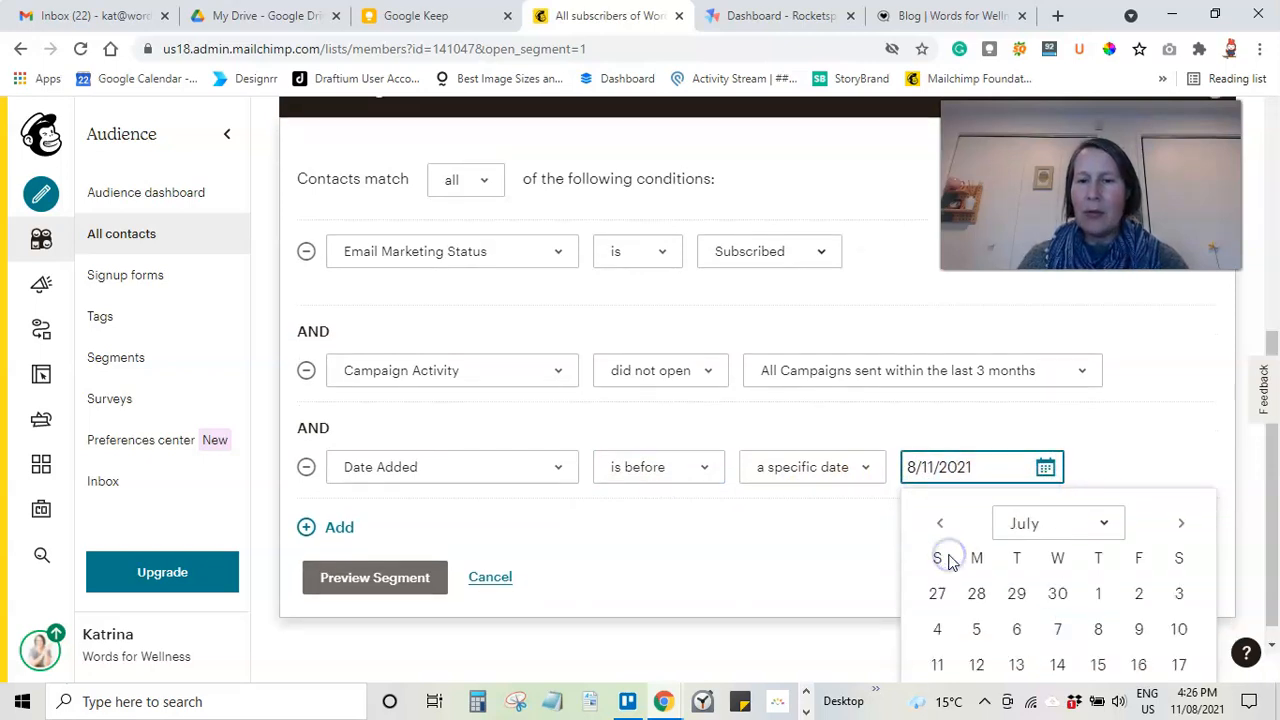
{"action": "left_click", "coordinate": [940, 522]}
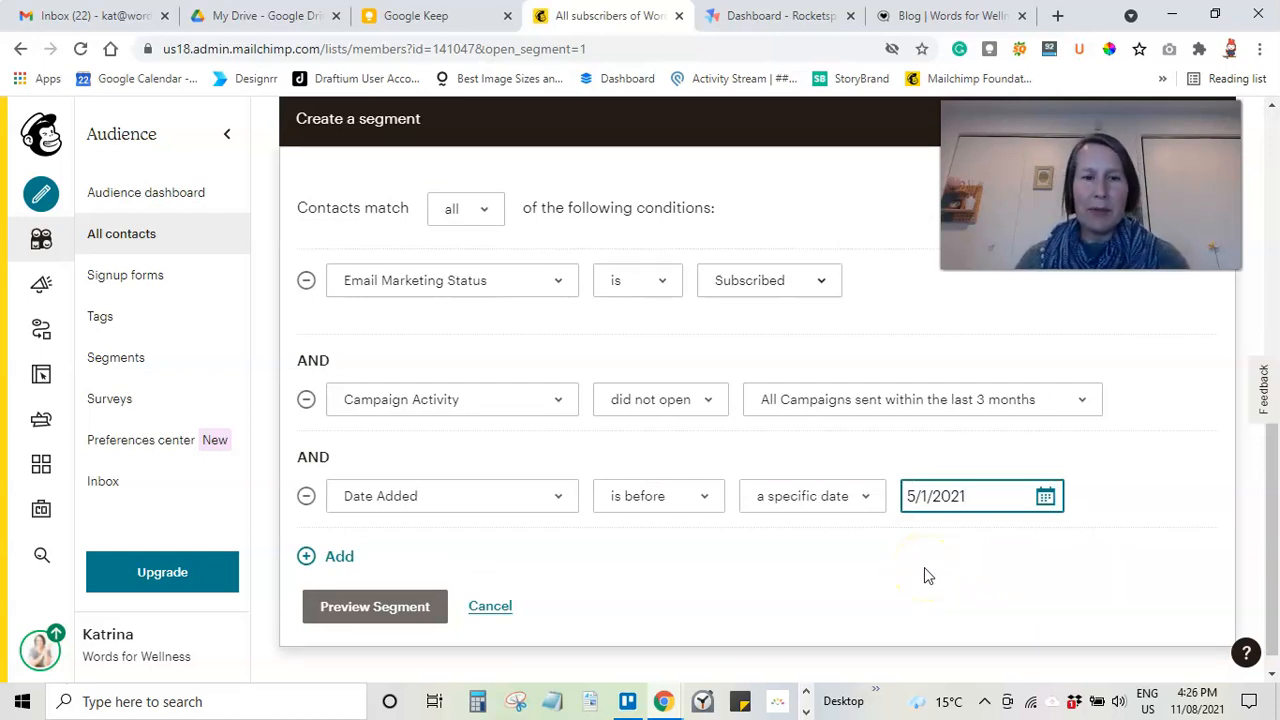
{"action": "mouse_move", "coordinate": [908, 572]}
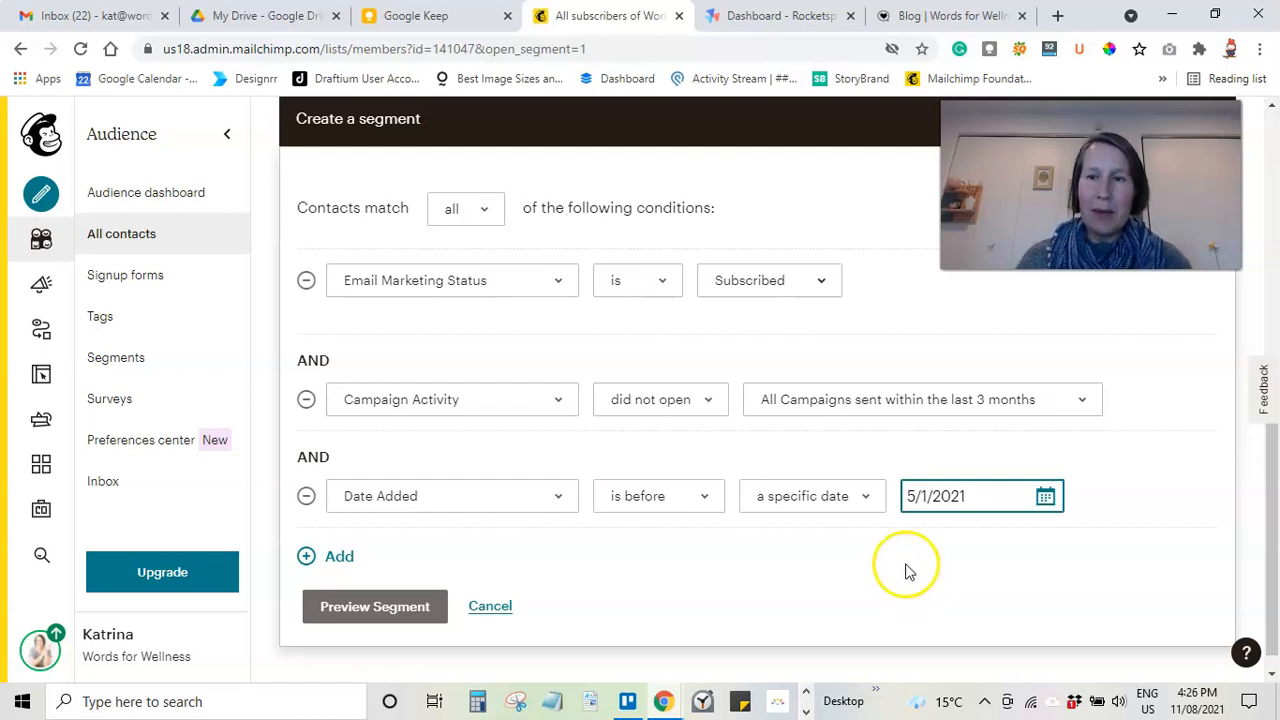
{"action": "mouse_move", "coordinate": [904, 596]}
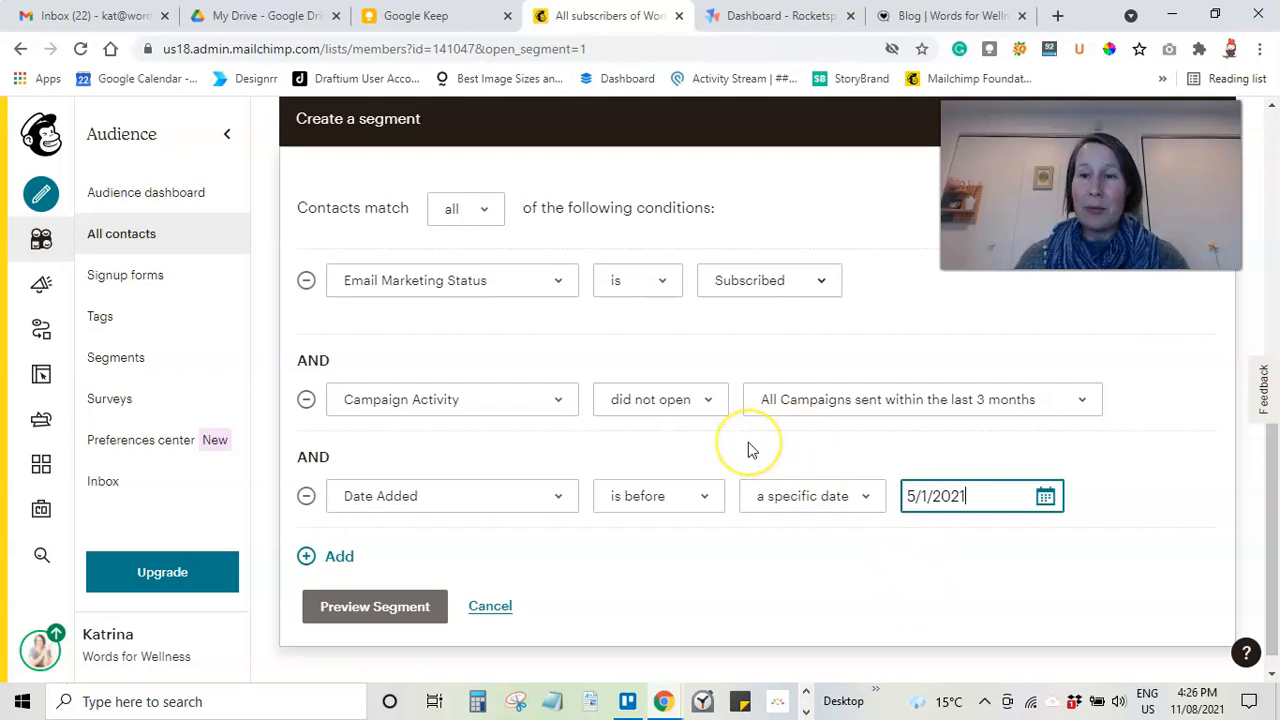
{"action": "mouse_move", "coordinate": [738, 512]}
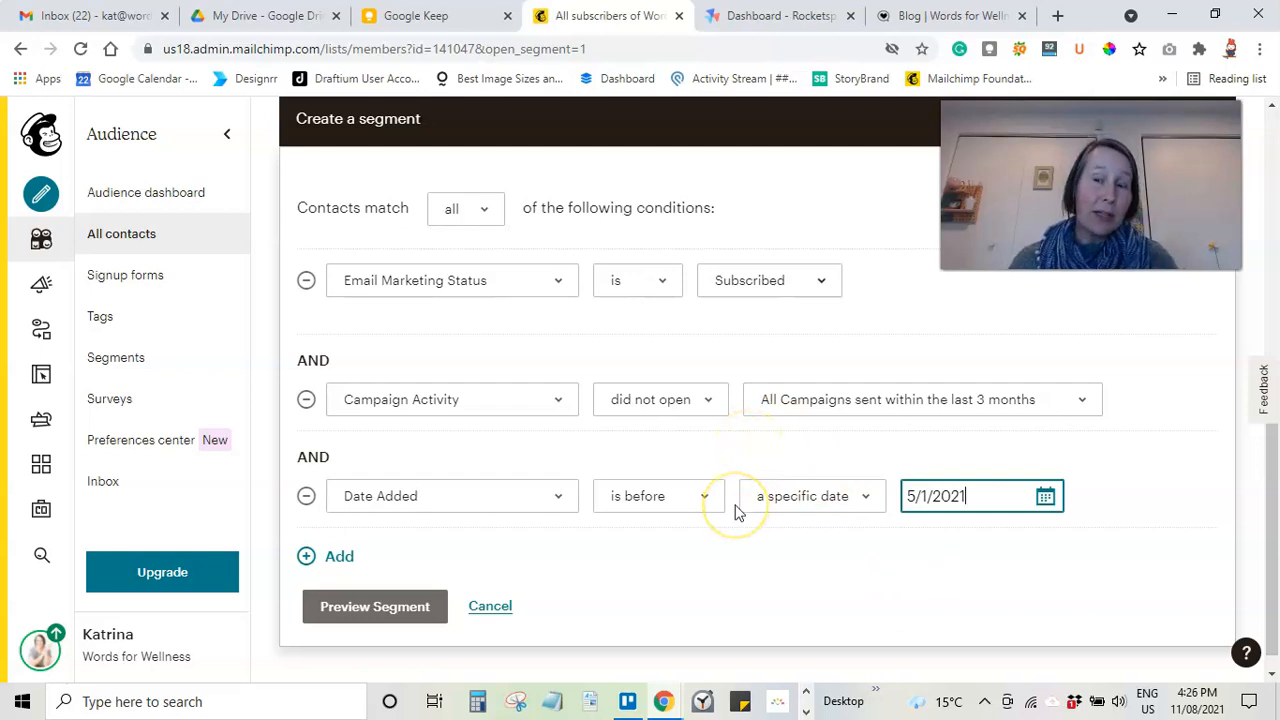
{"action": "mouse_move", "coordinate": [738, 540]}
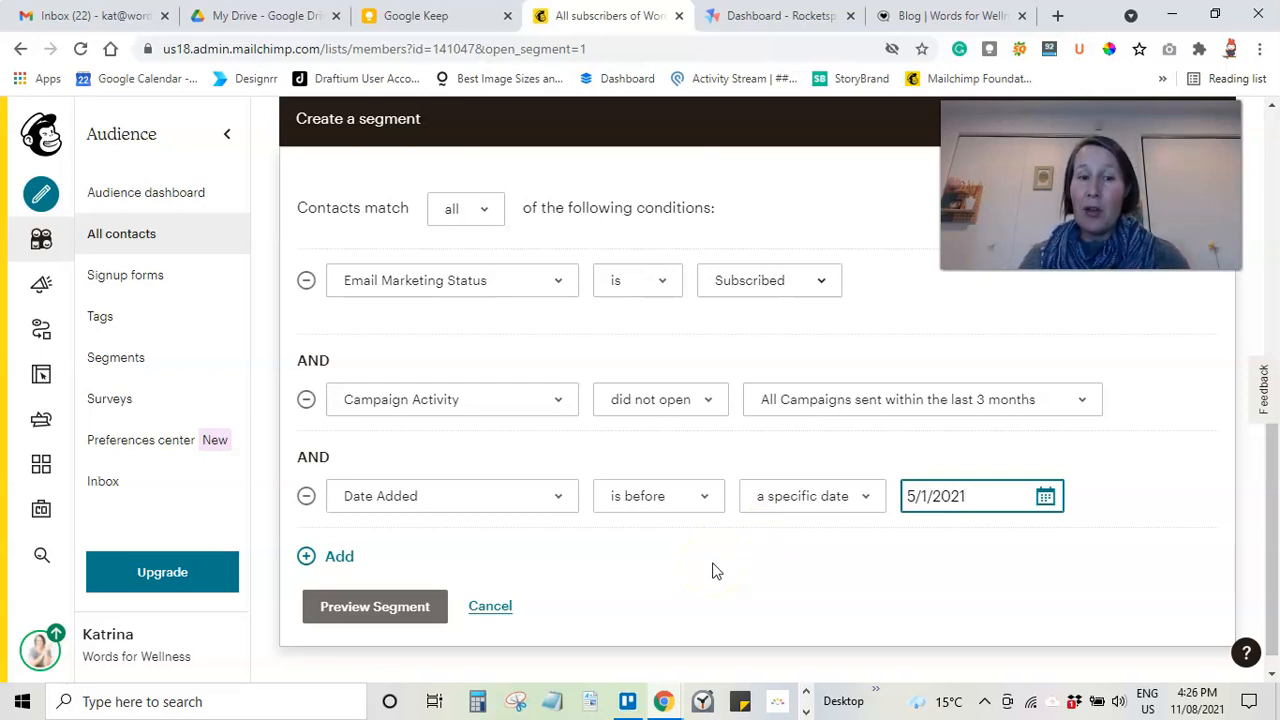
{"action": "mouse_move", "coordinate": [546, 460]}
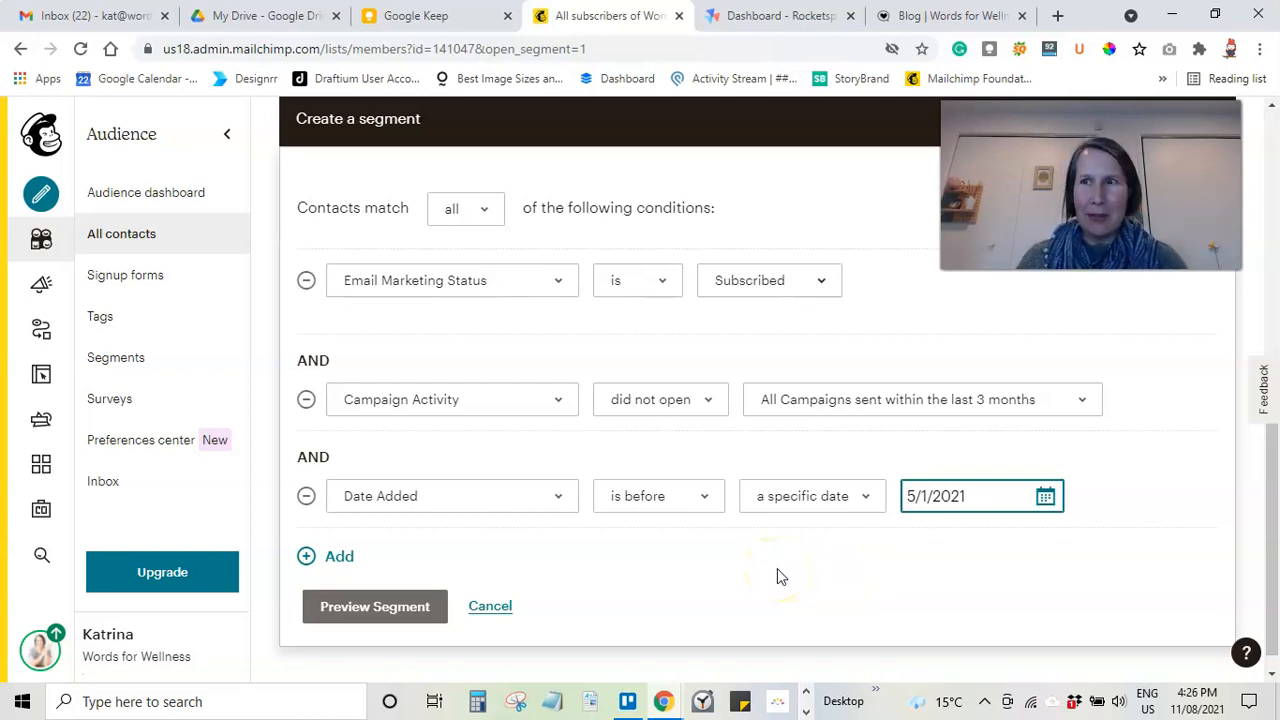
{"action": "mouse_move", "coordinate": [770, 564]}
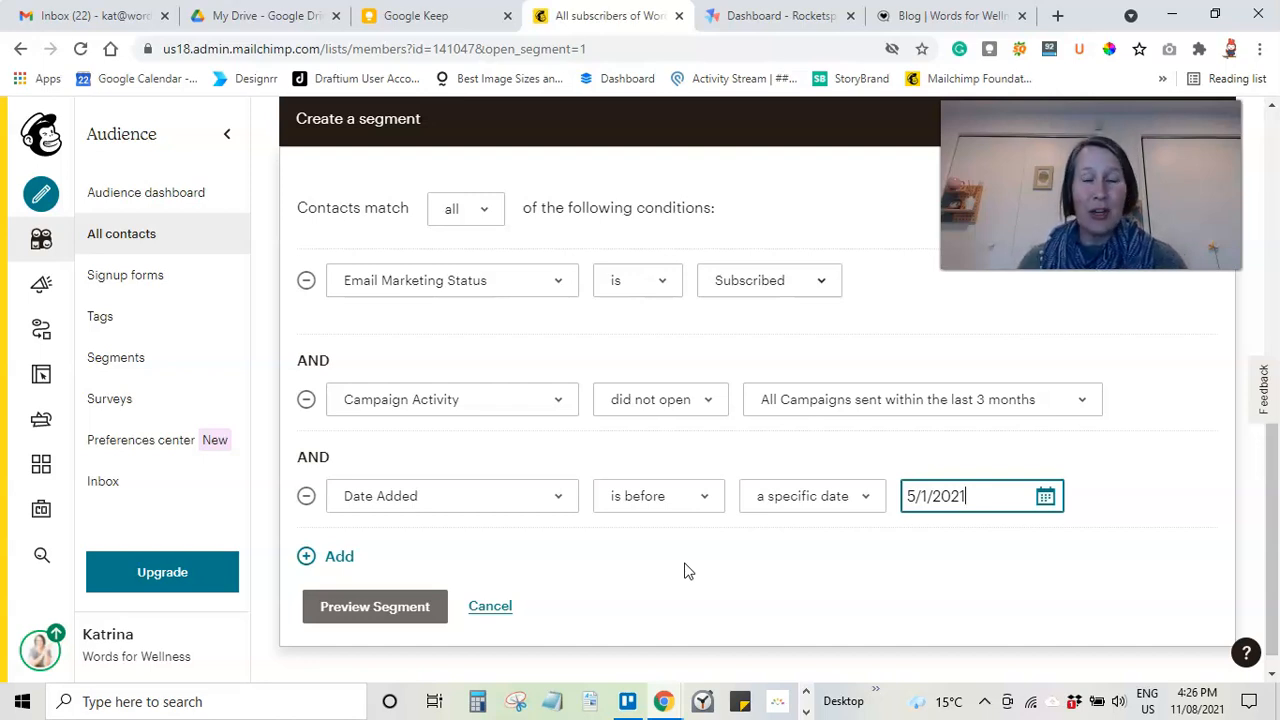
{"action": "mouse_move", "coordinate": [432, 580]}
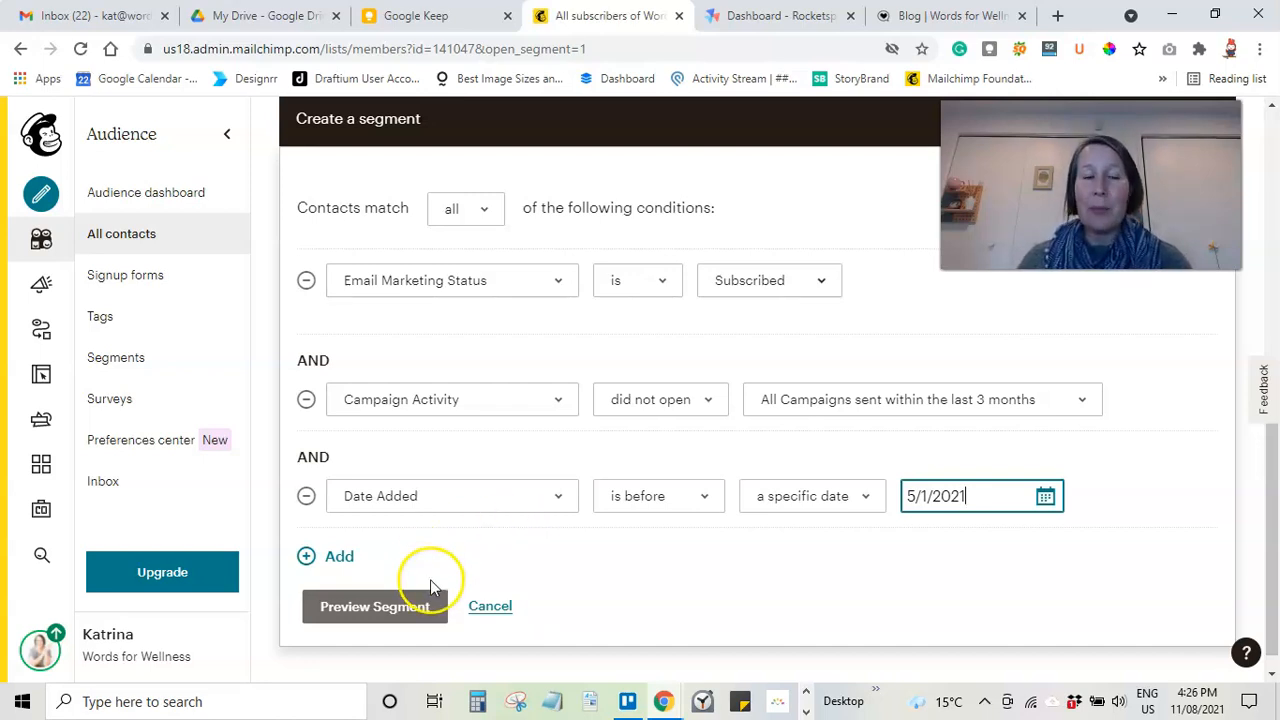
Step: Add a fourth, still-blank condition row defaulting to Email Address
{"action": "left_click", "coordinate": [452, 496]}
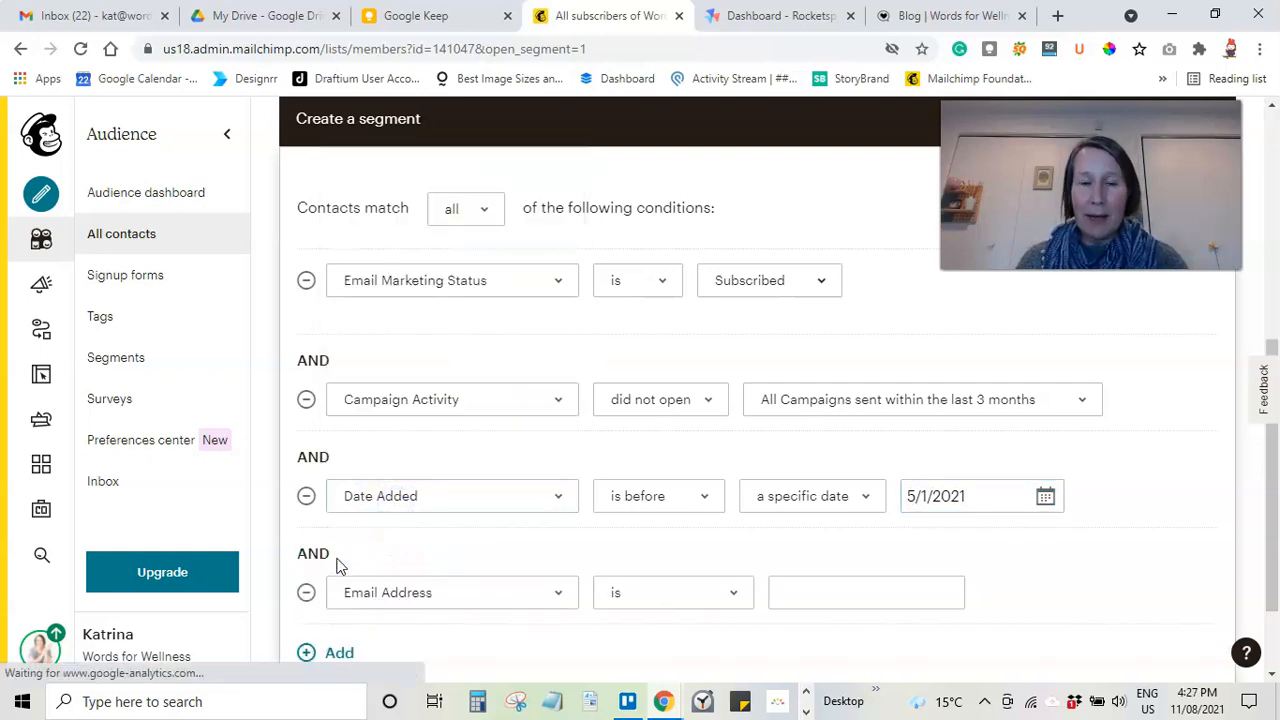
{"action": "scroll", "scroll_direction": "down", "scroll_amount": 3}
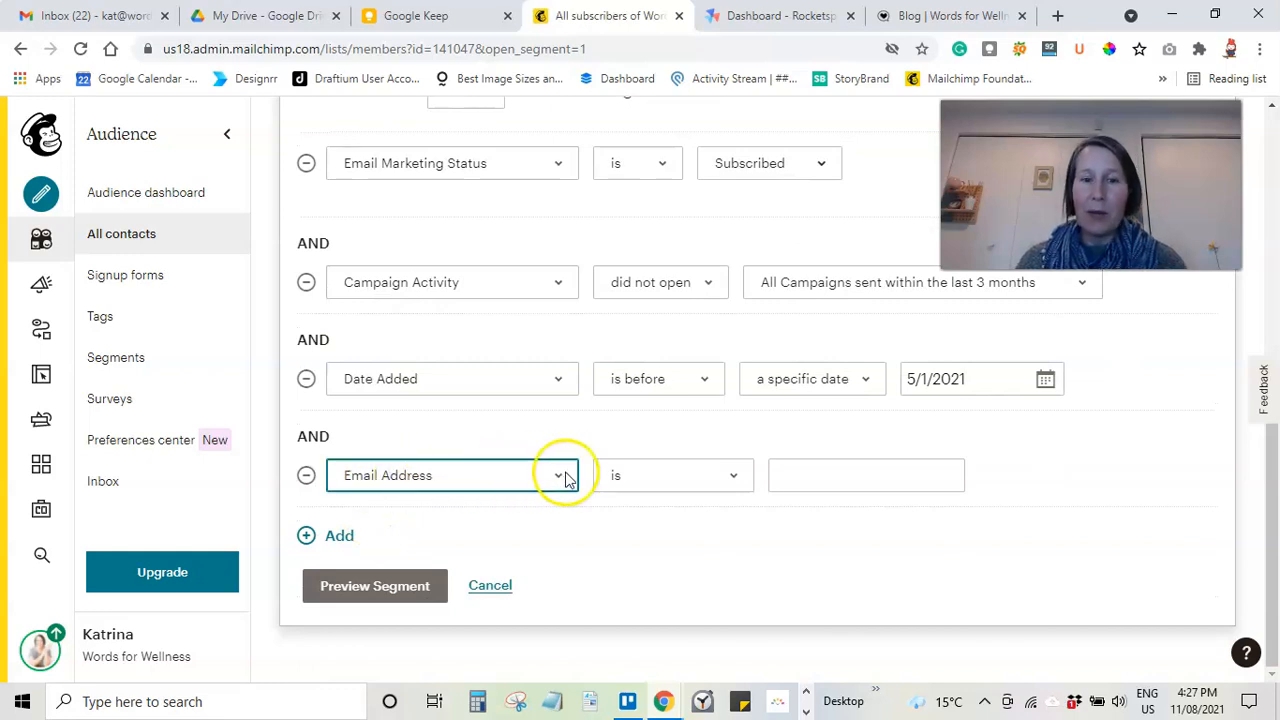
{"action": "left_click", "coordinate": [556, 476]}
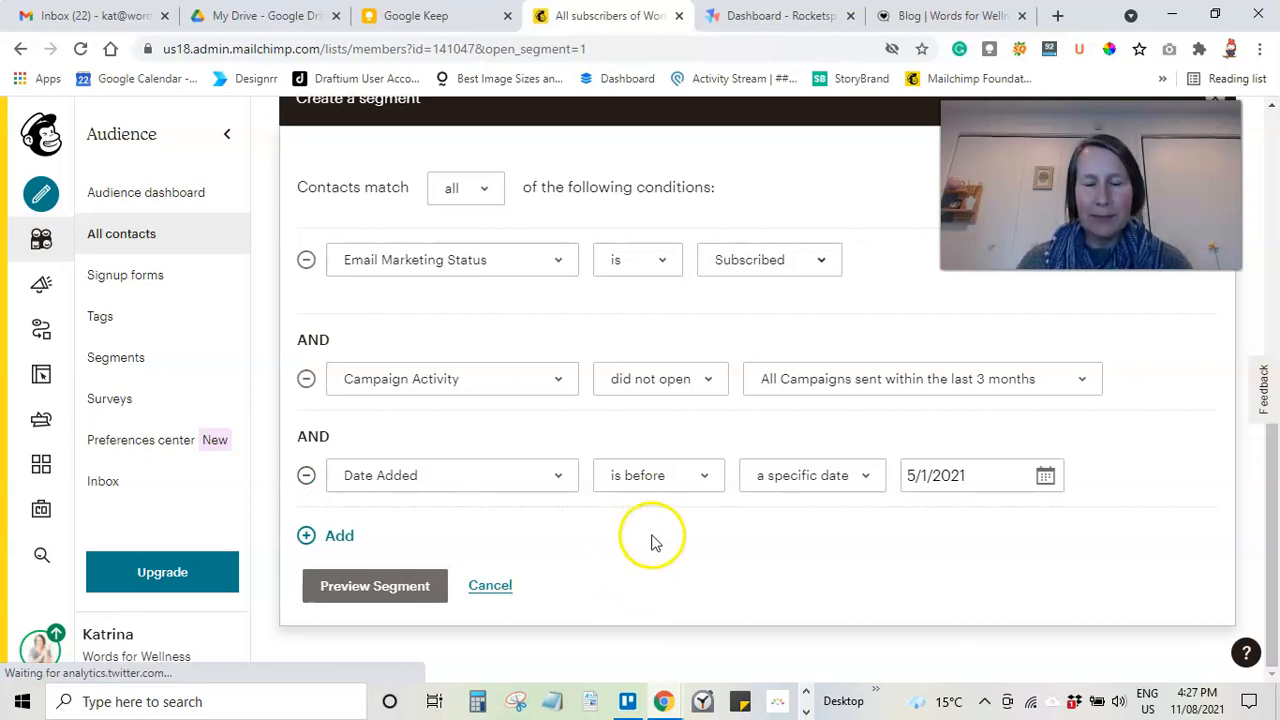
{"action": "mouse_move", "coordinate": [638, 556]}
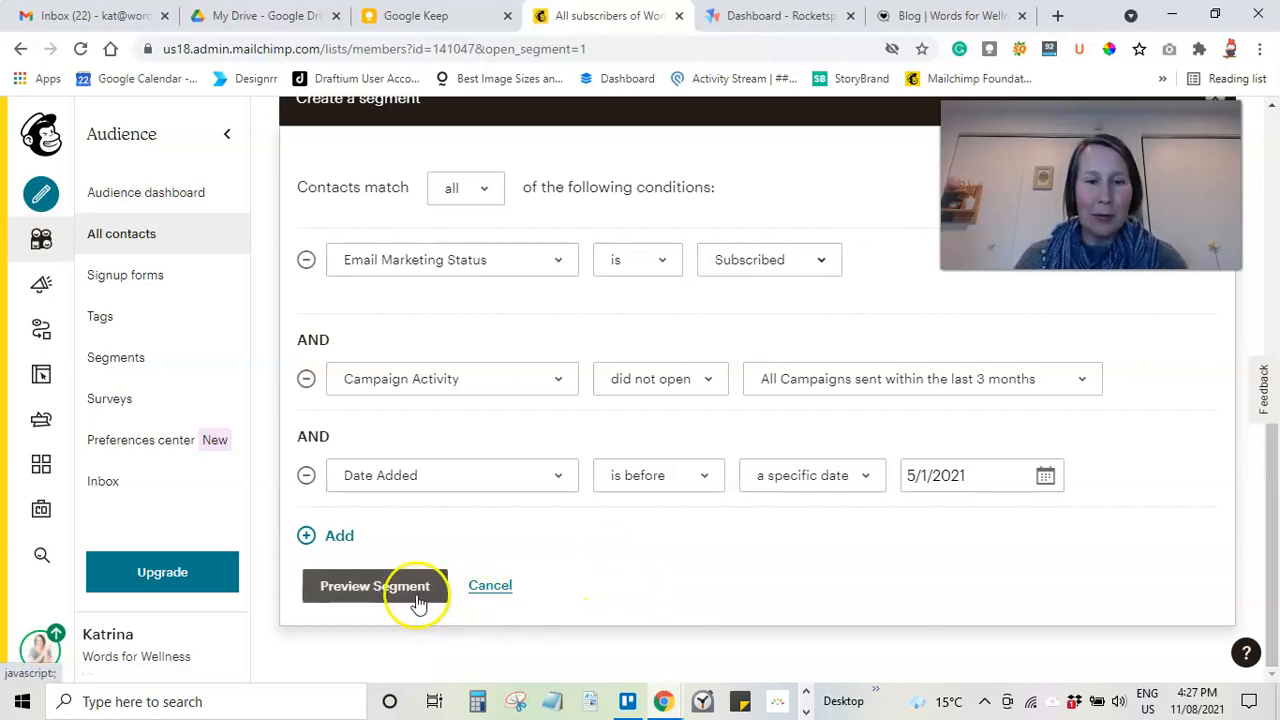
Step: Preview the three-condition segment, which shows 1 matching contact
{"action": "left_click", "coordinate": [376, 584]}
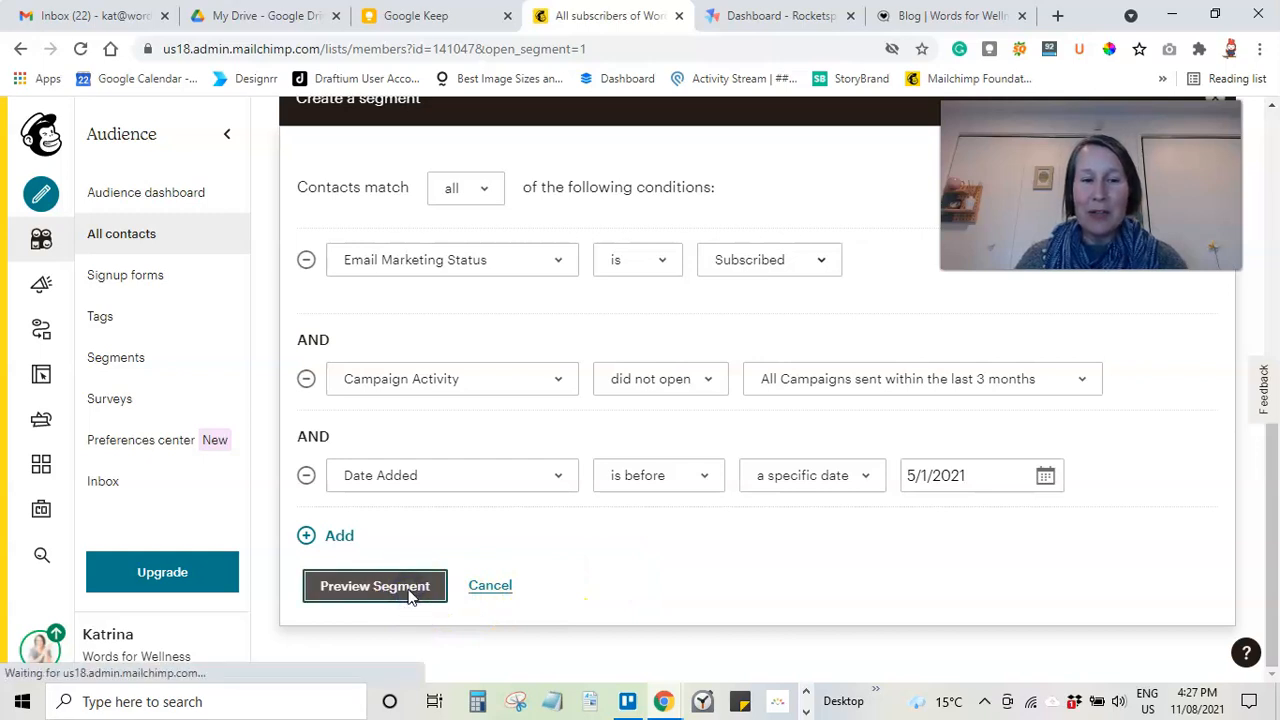
{"action": "left_click", "coordinate": [374, 584]}
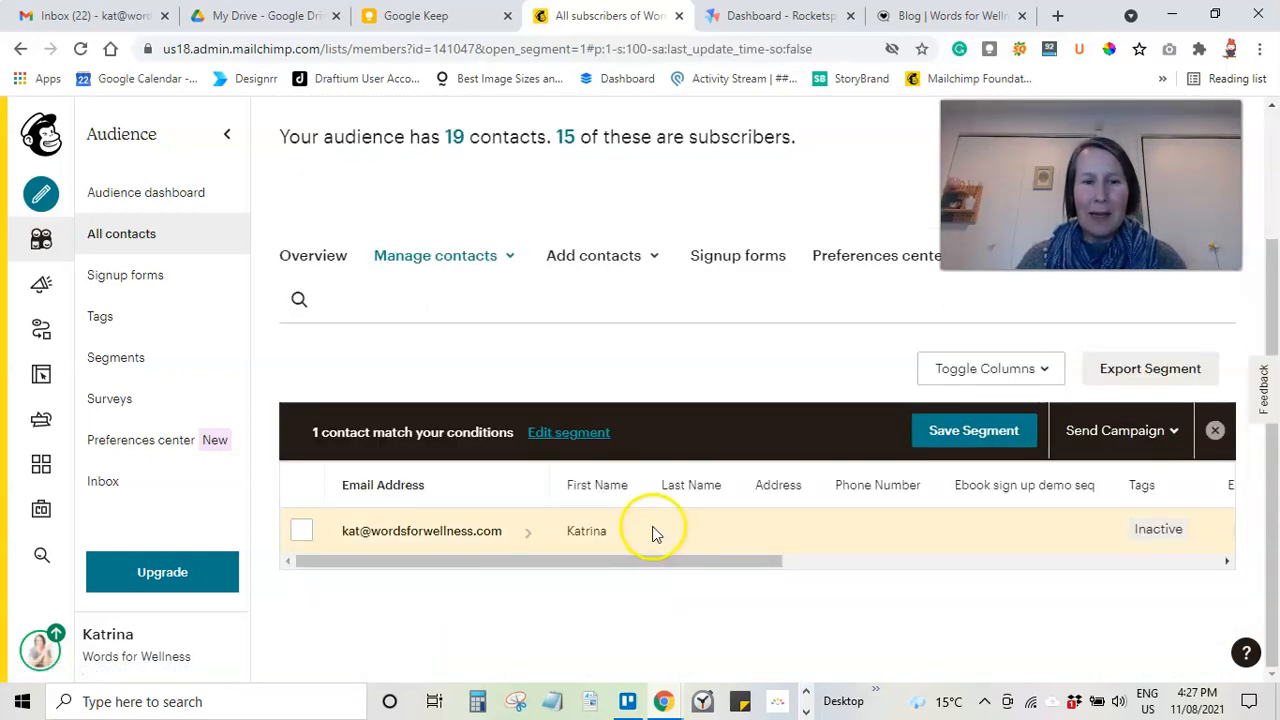
{"action": "mouse_move", "coordinate": [644, 530]}
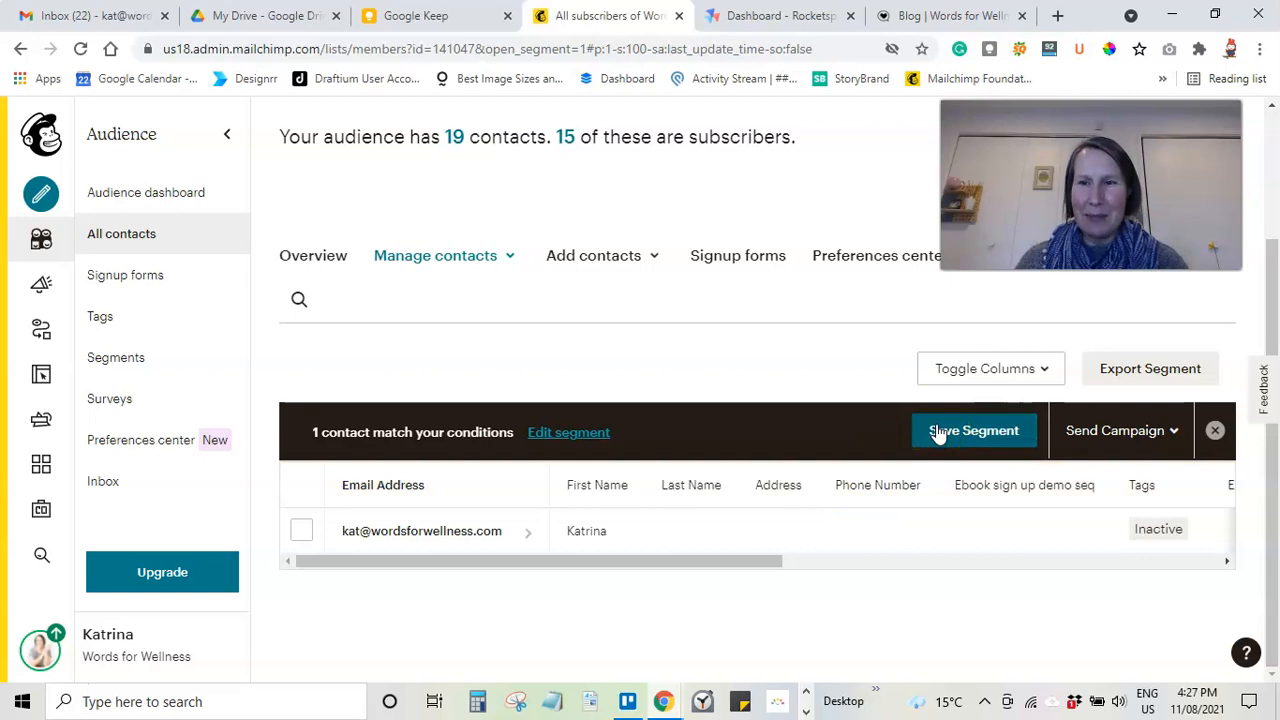
Step: Save the segment under the name 'INACTIVE', still matching 1 contact
{"action": "left_click", "coordinate": [972, 430]}
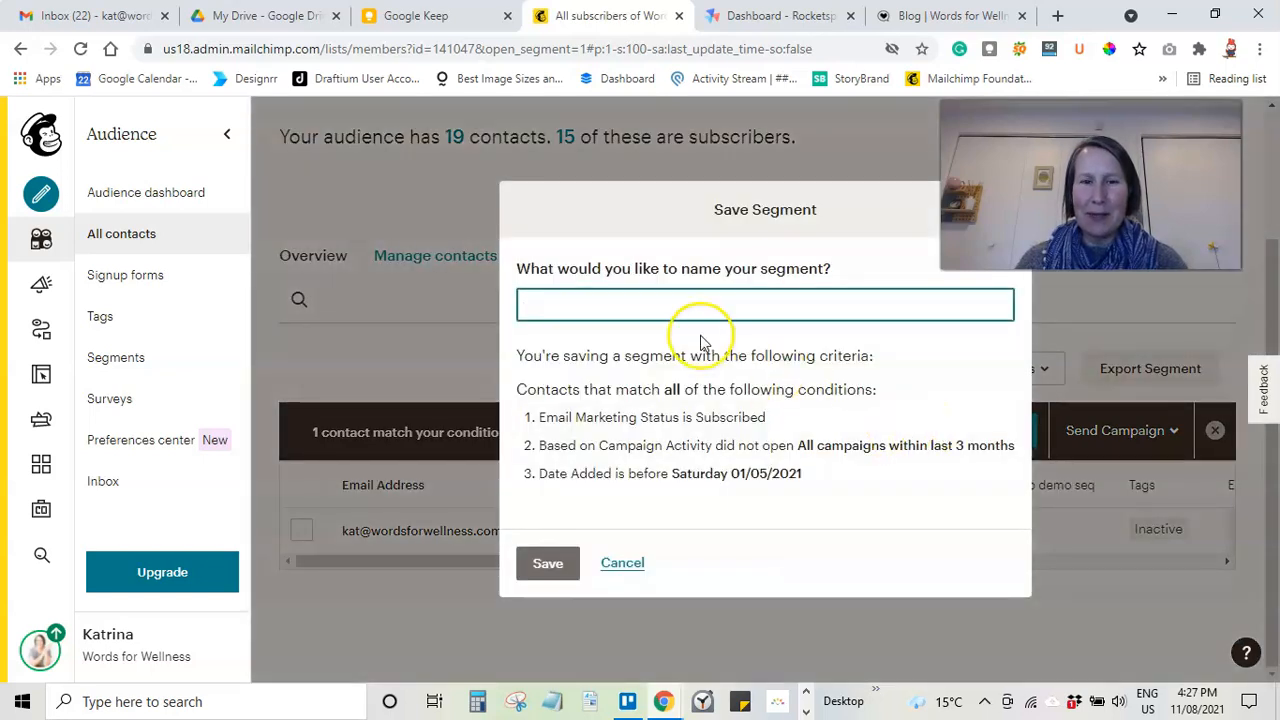
{"action": "type", "text": "IN"}
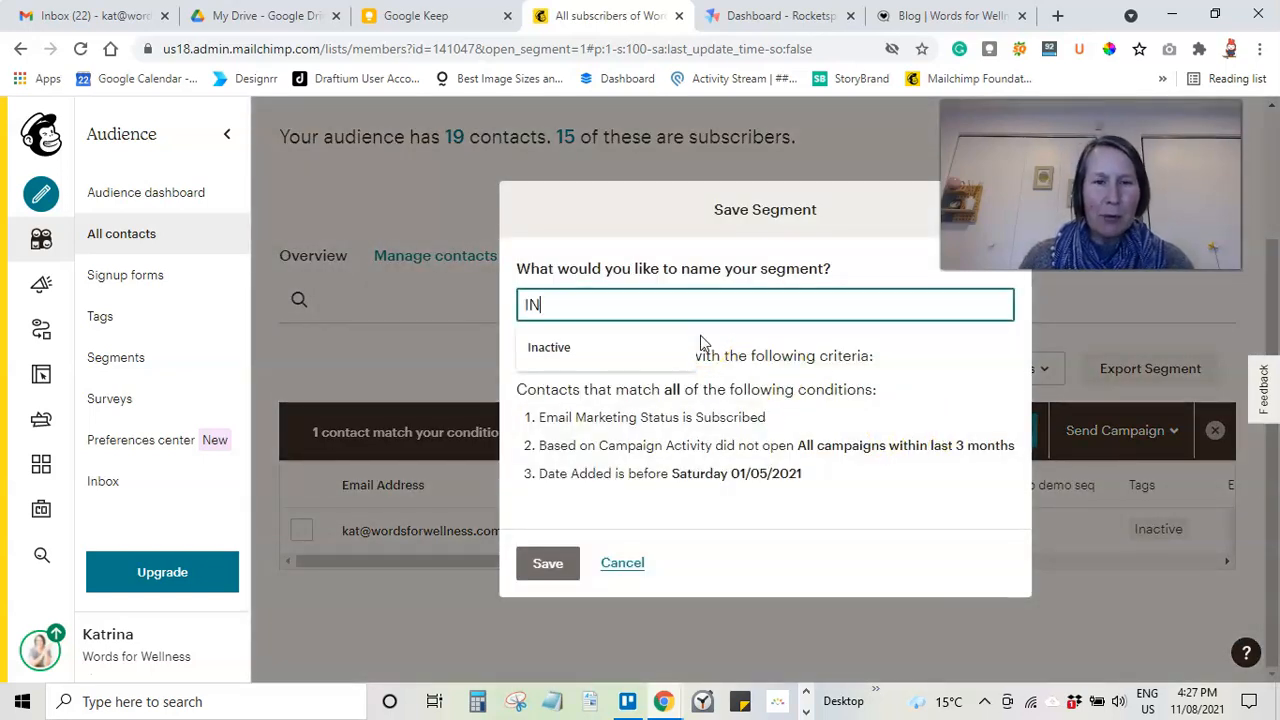
{"action": "type", "text": "a"}
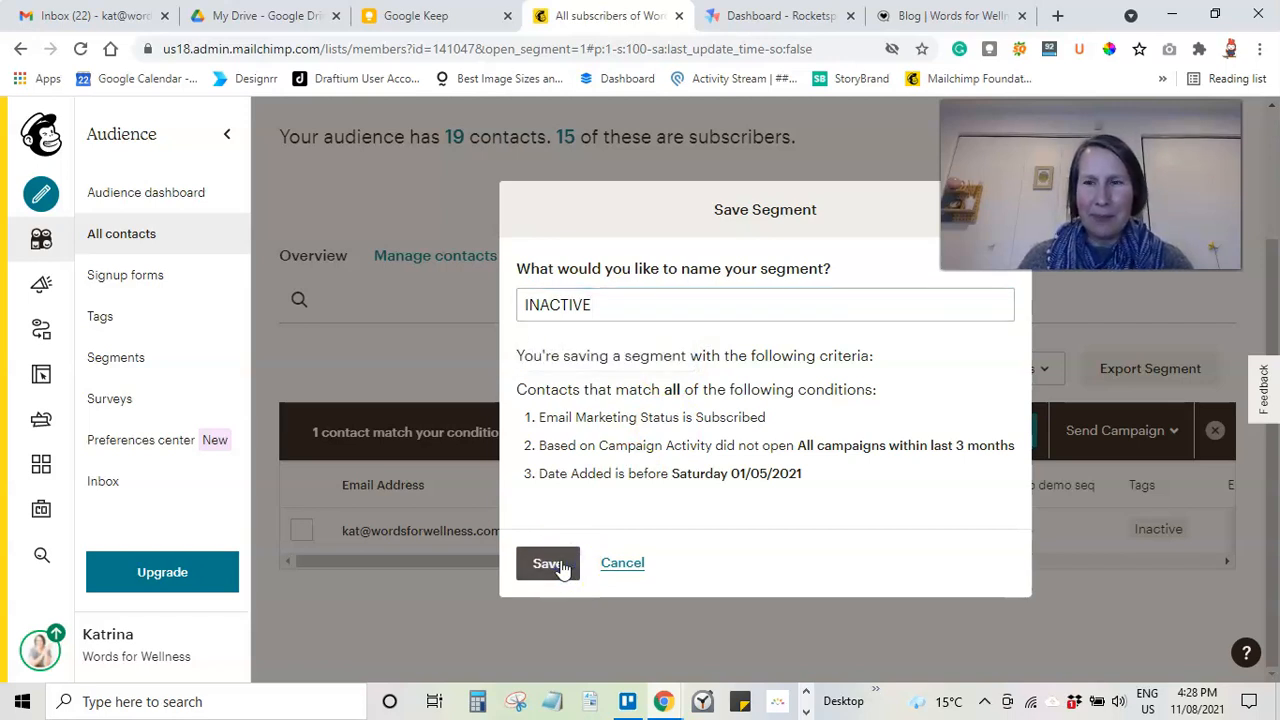
{"action": "mouse_move", "coordinate": [622, 562]}
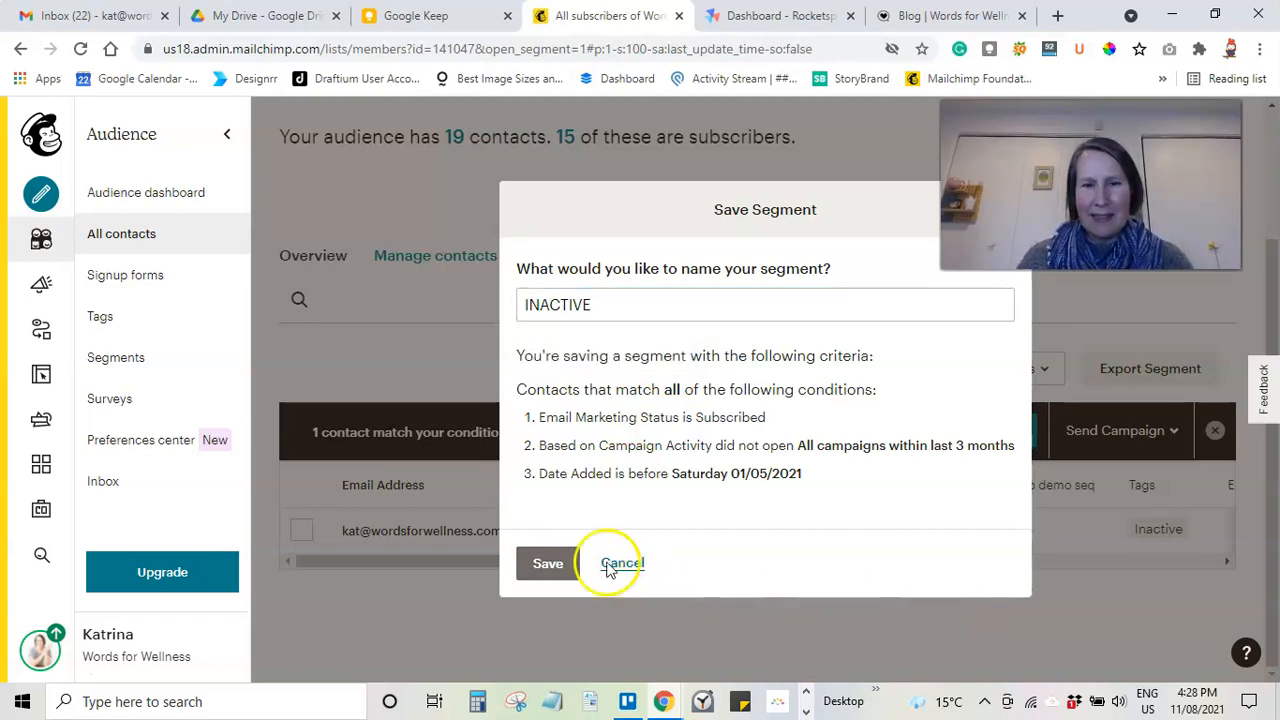
{"action": "left_click", "coordinate": [620, 564]}
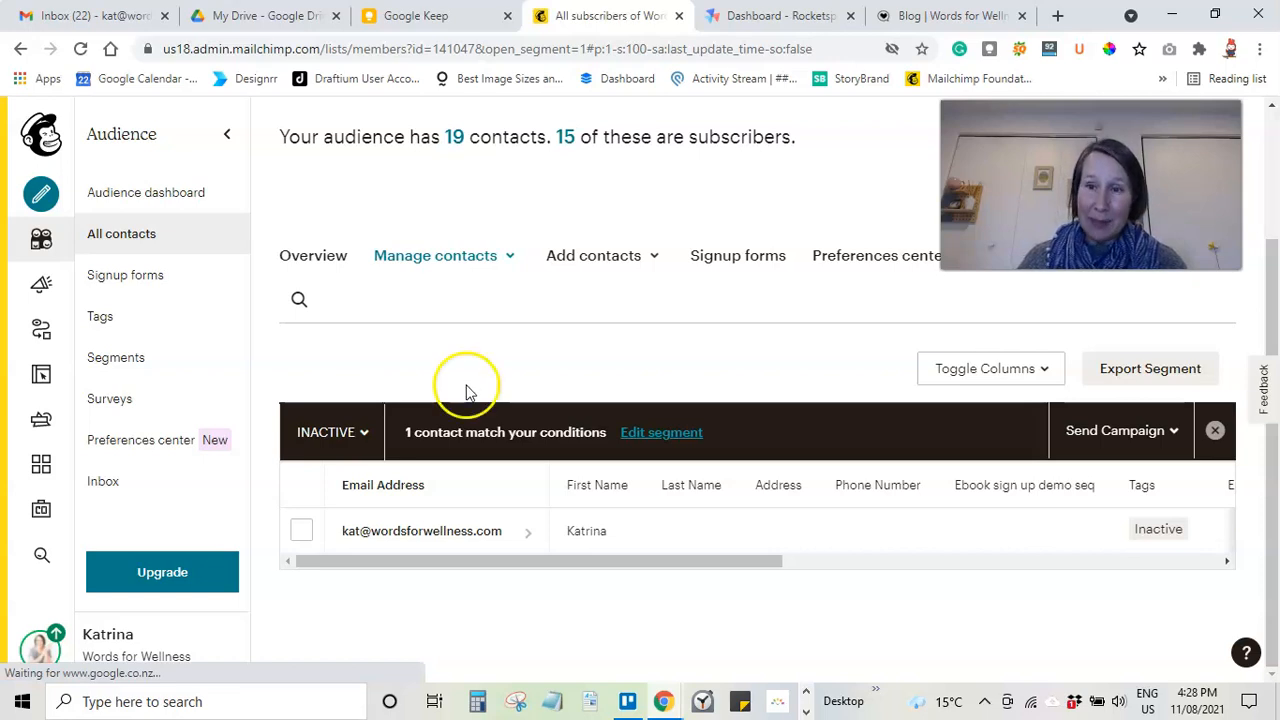
{"action": "mouse_move", "coordinate": [472, 384]}
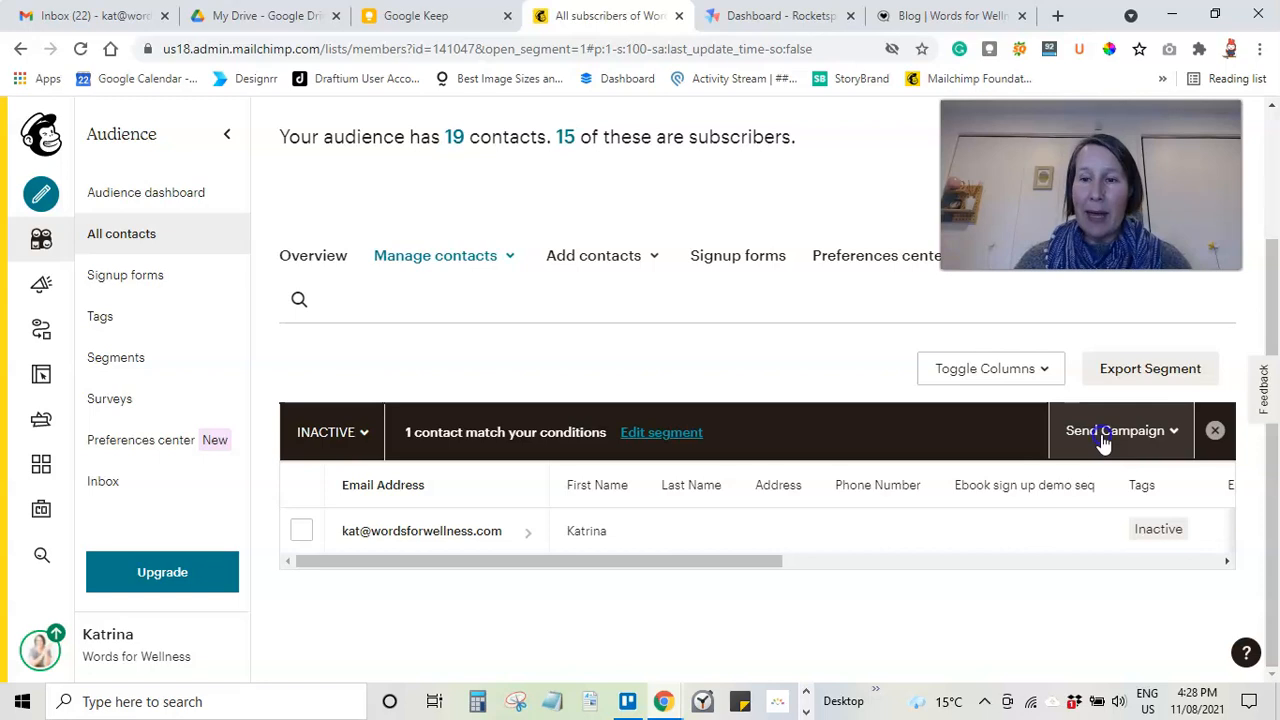
Step: Start a draft email campaign via Send Campaign, addressed to the INACTIVE segment (1 recipient)
{"action": "left_click", "coordinate": [1116, 430]}
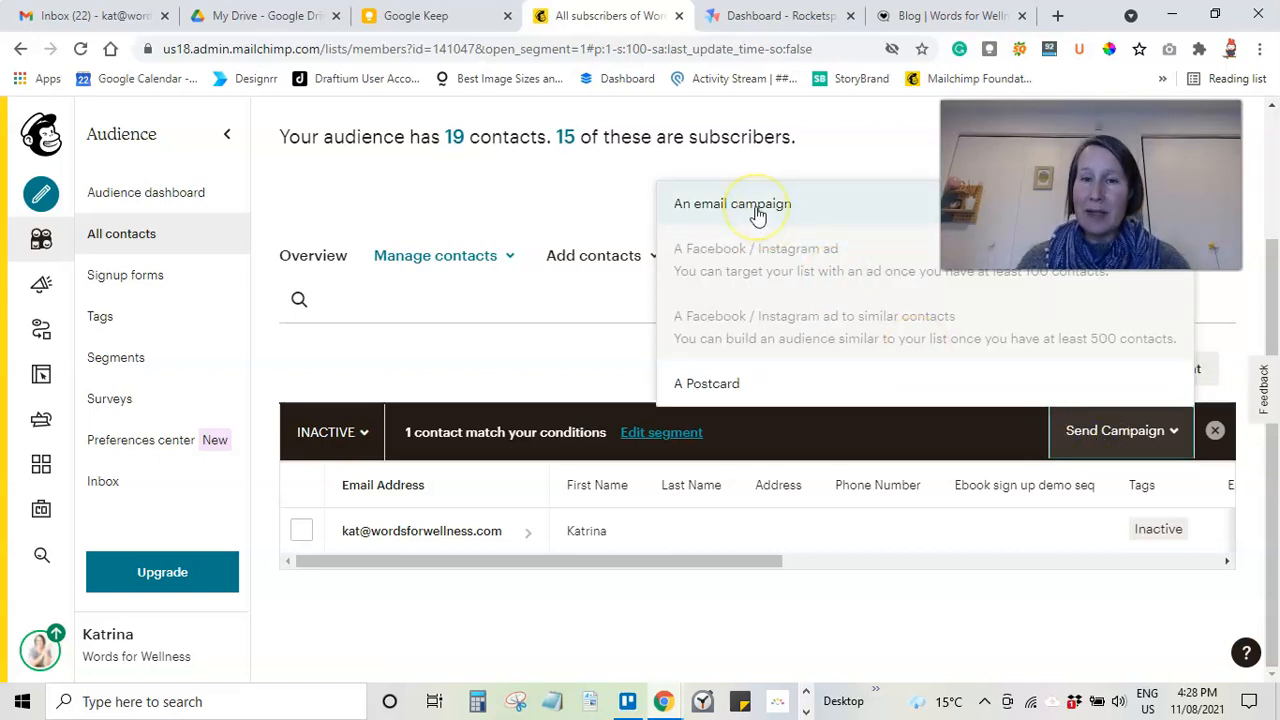
{"action": "left_click", "coordinate": [732, 204]}
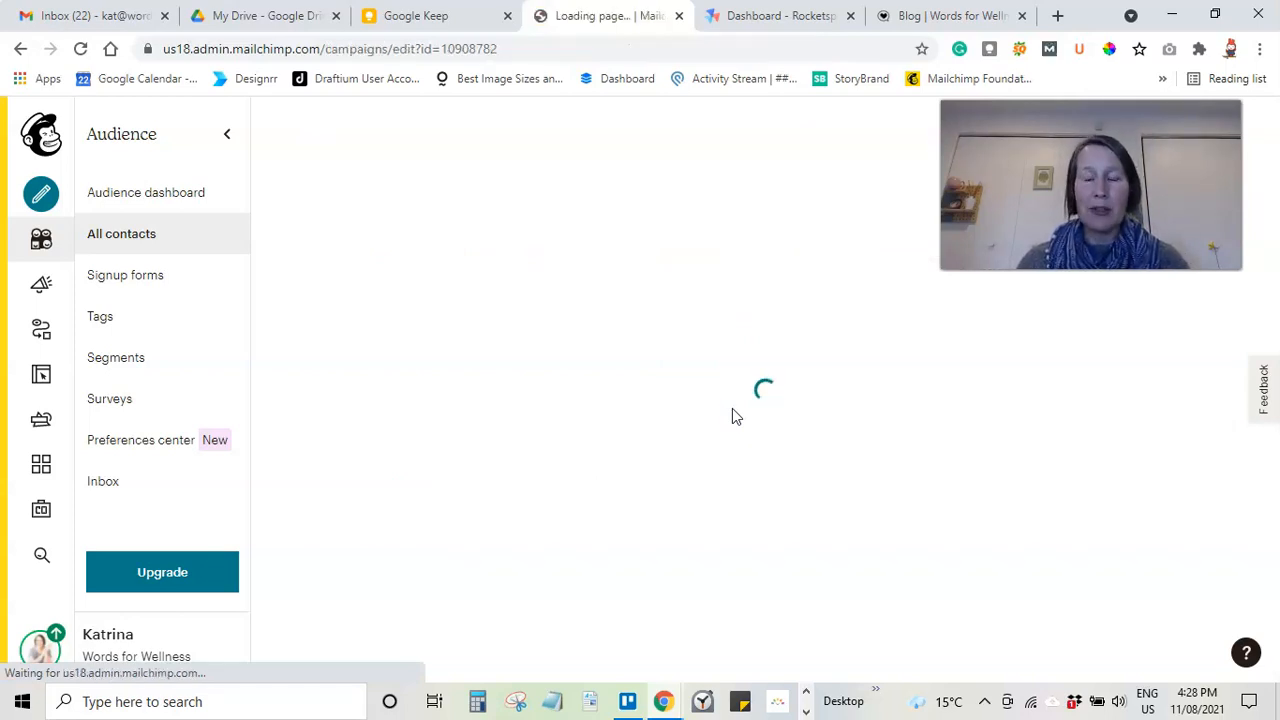
{"action": "left_click", "coordinate": [40, 284]}
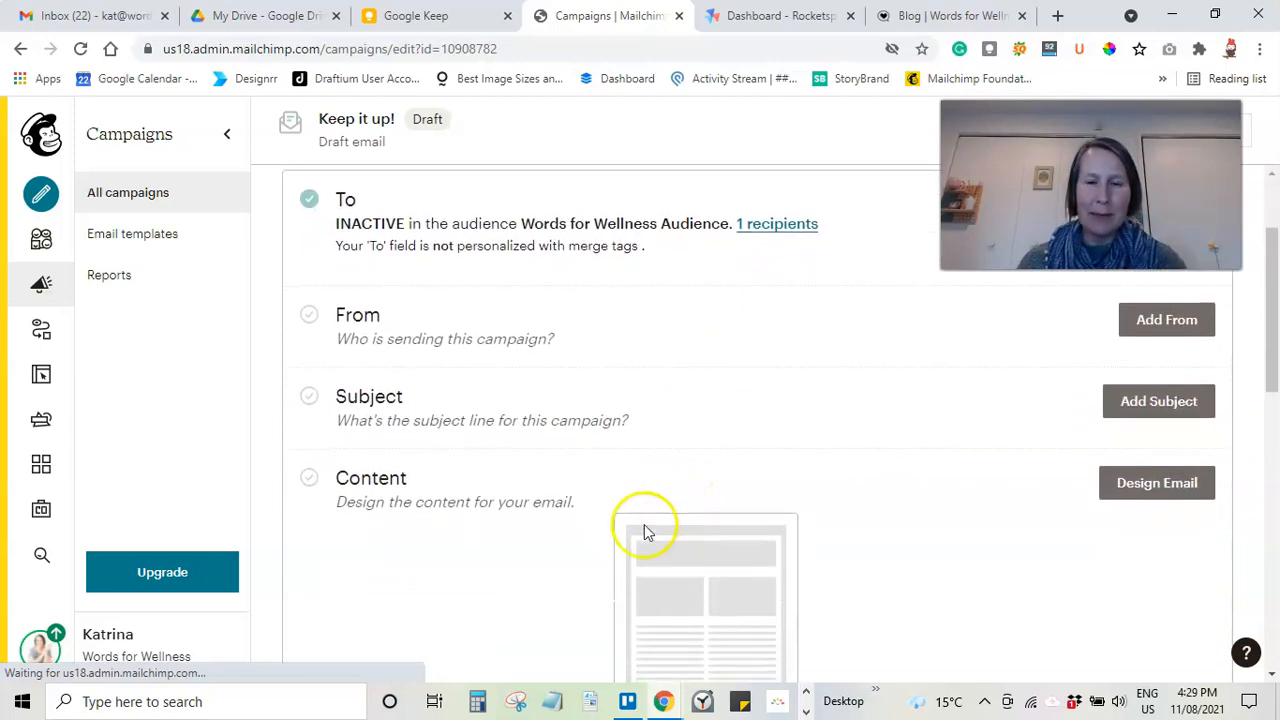
{"action": "scroll", "scroll_direction": "down", "scroll_amount": 3}
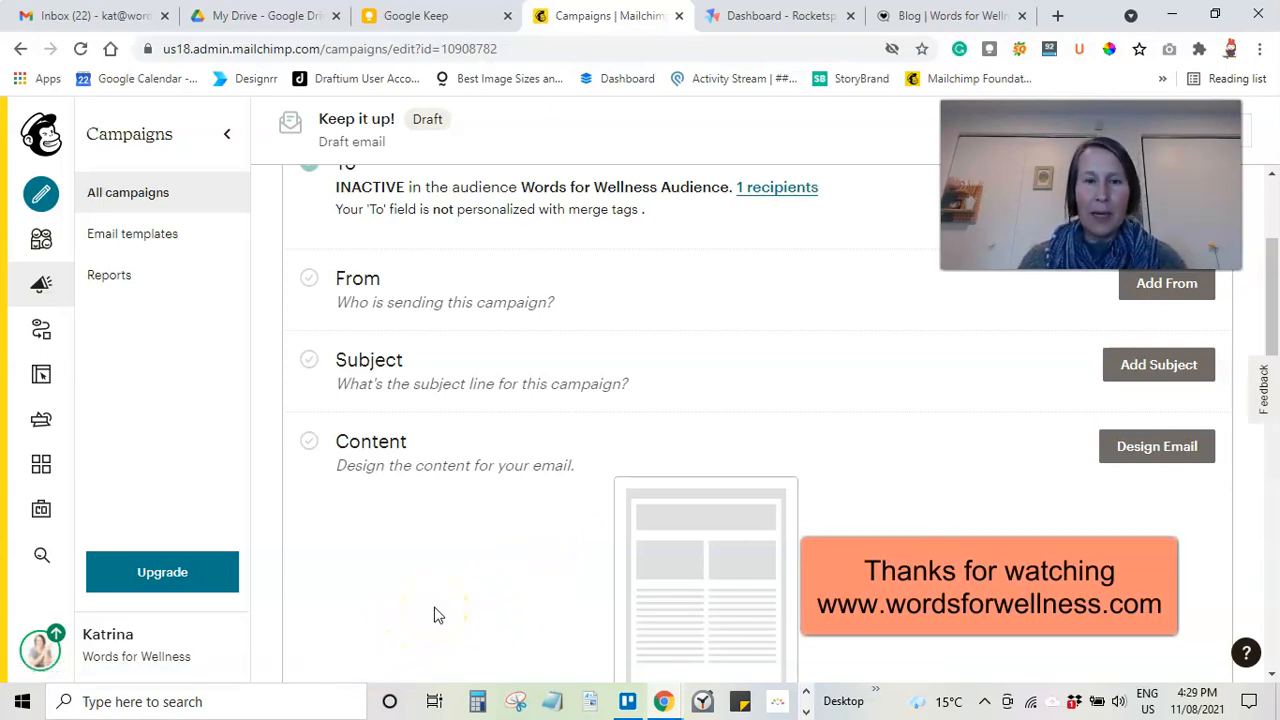
{"action": "scroll", "scroll_direction": "down", "scroll_amount": 3}
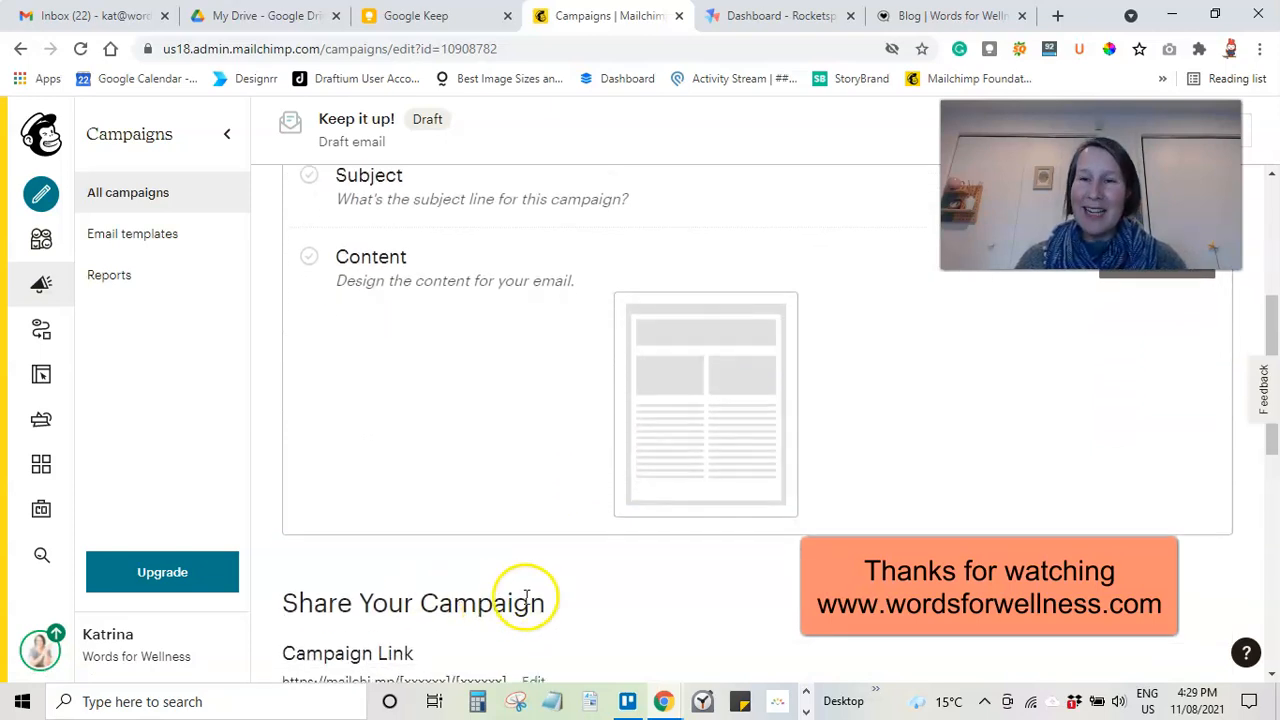